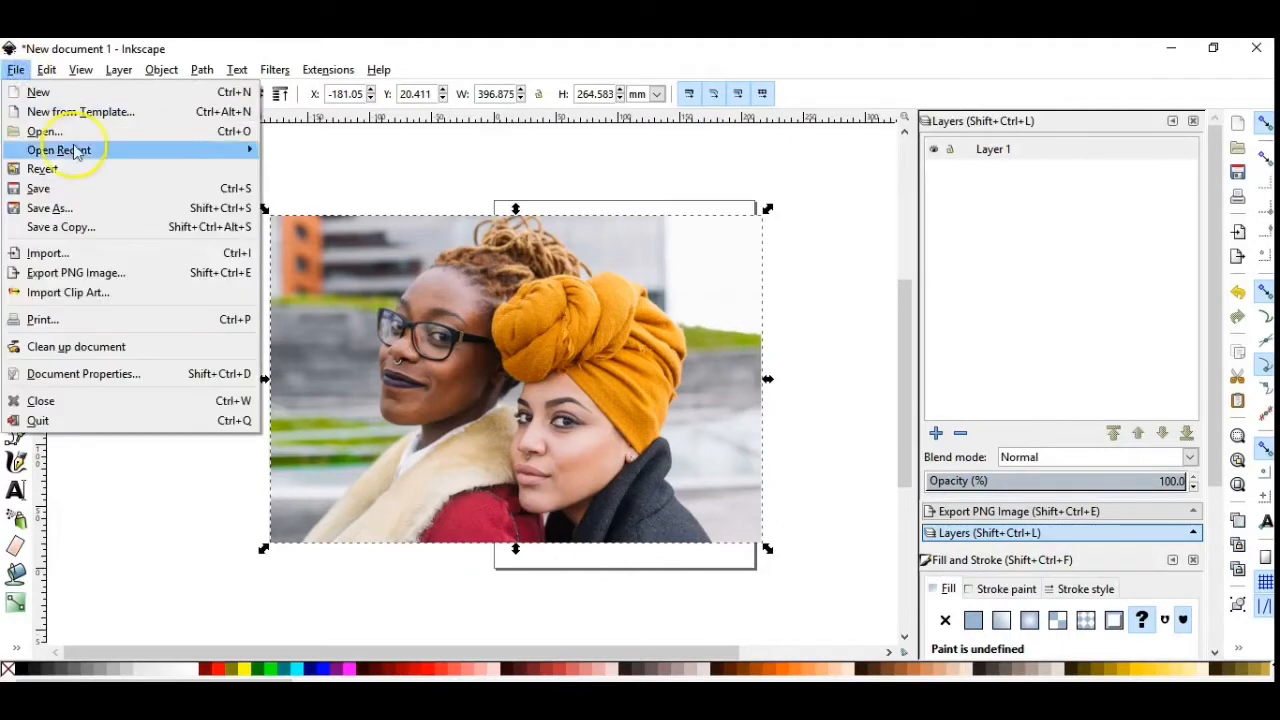
pyautogui.moveTo(128, 320)
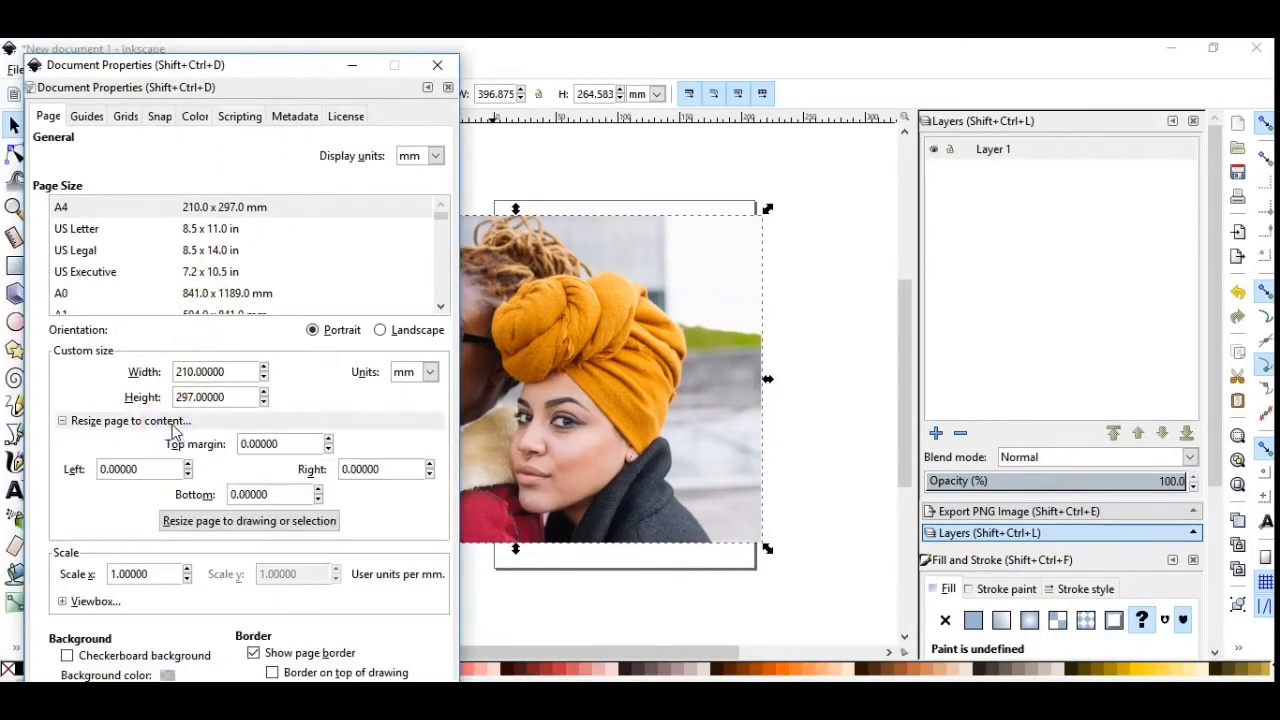
pyautogui.moveTo(248, 520)
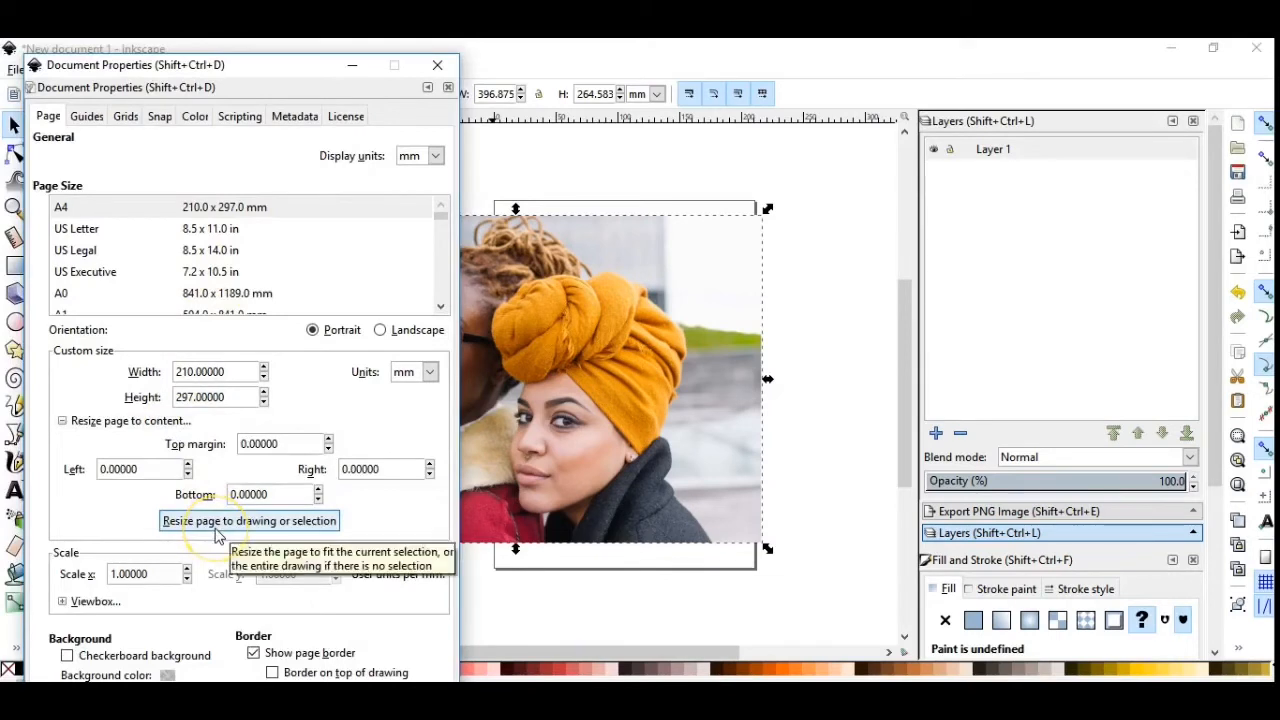
# - Resize the page to the imported photo via Document Properties and close the dialog
pyautogui.click(248, 520)
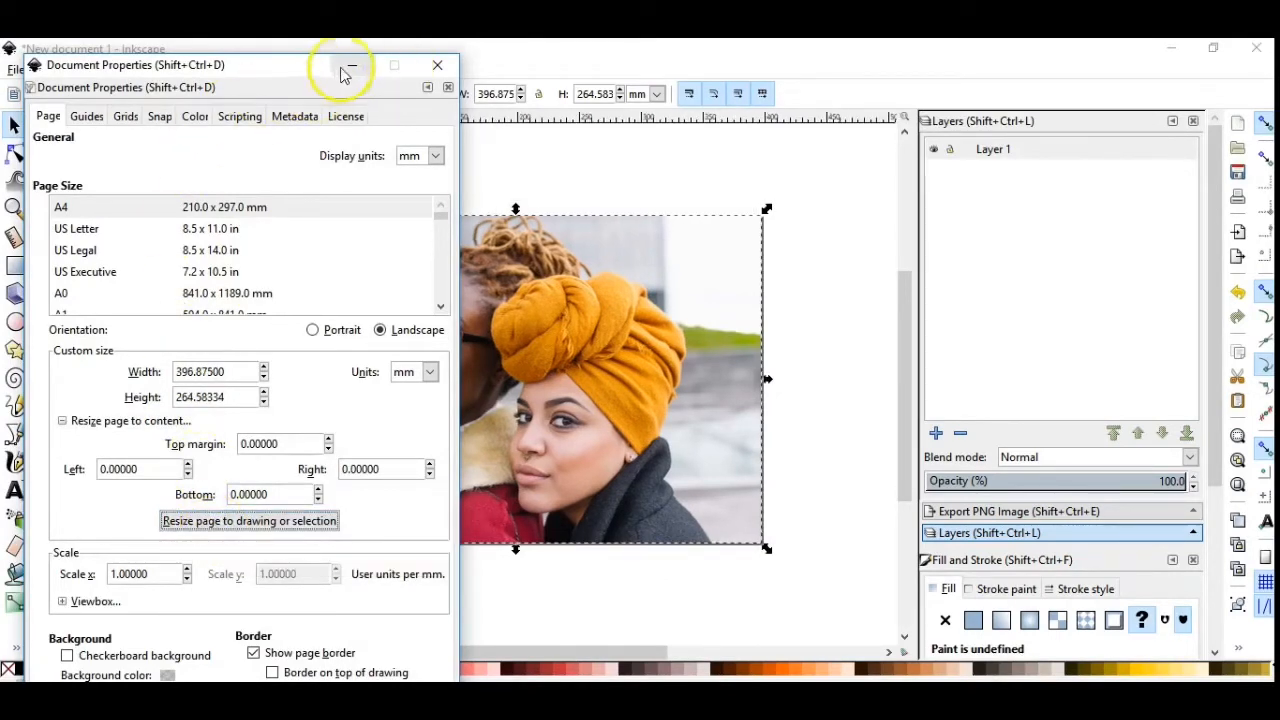
pyautogui.click(436, 64)
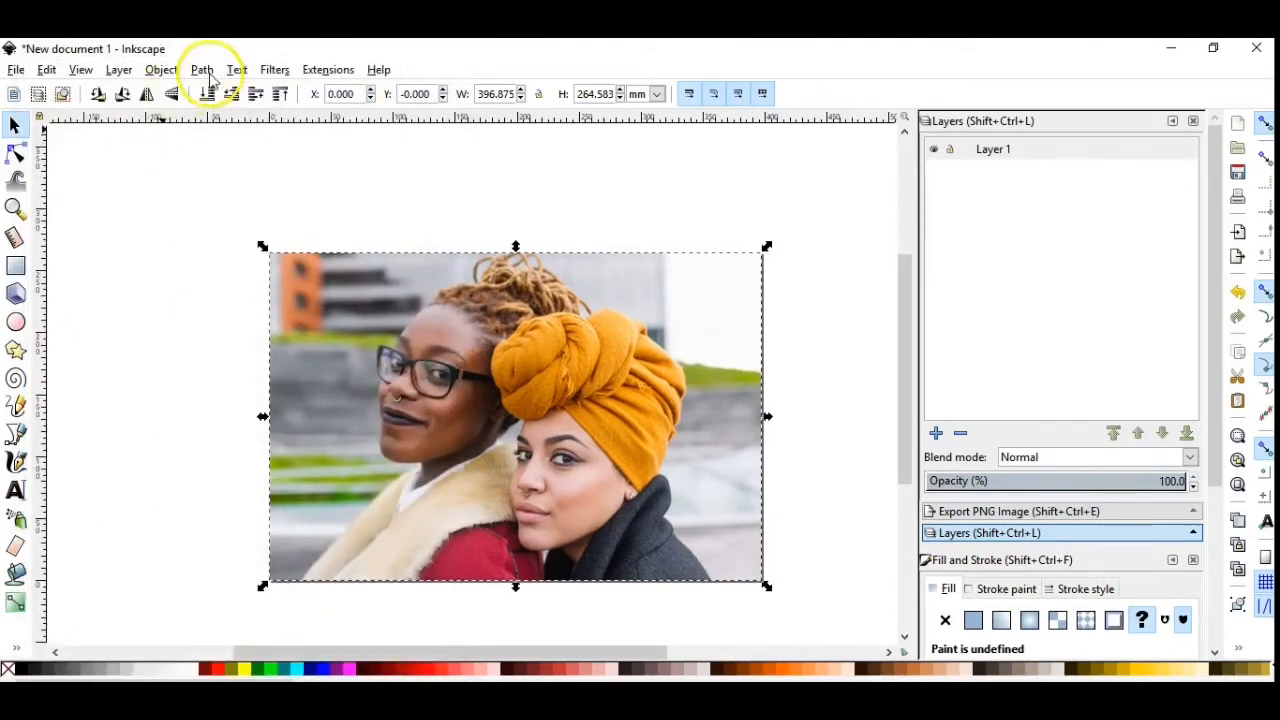
# - Trace the photo with Path > Trace Bitmap using Brightness cutoff and Remove background
pyautogui.click(200, 68)
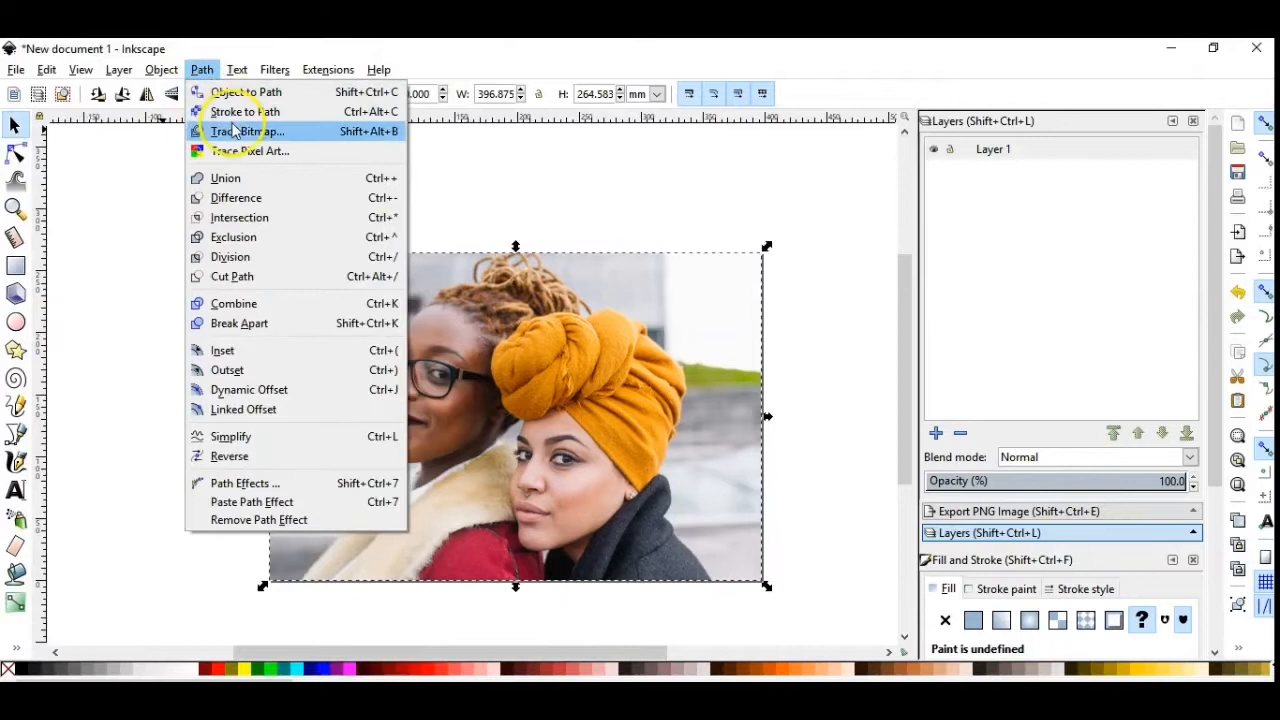
pyautogui.click(248, 132)
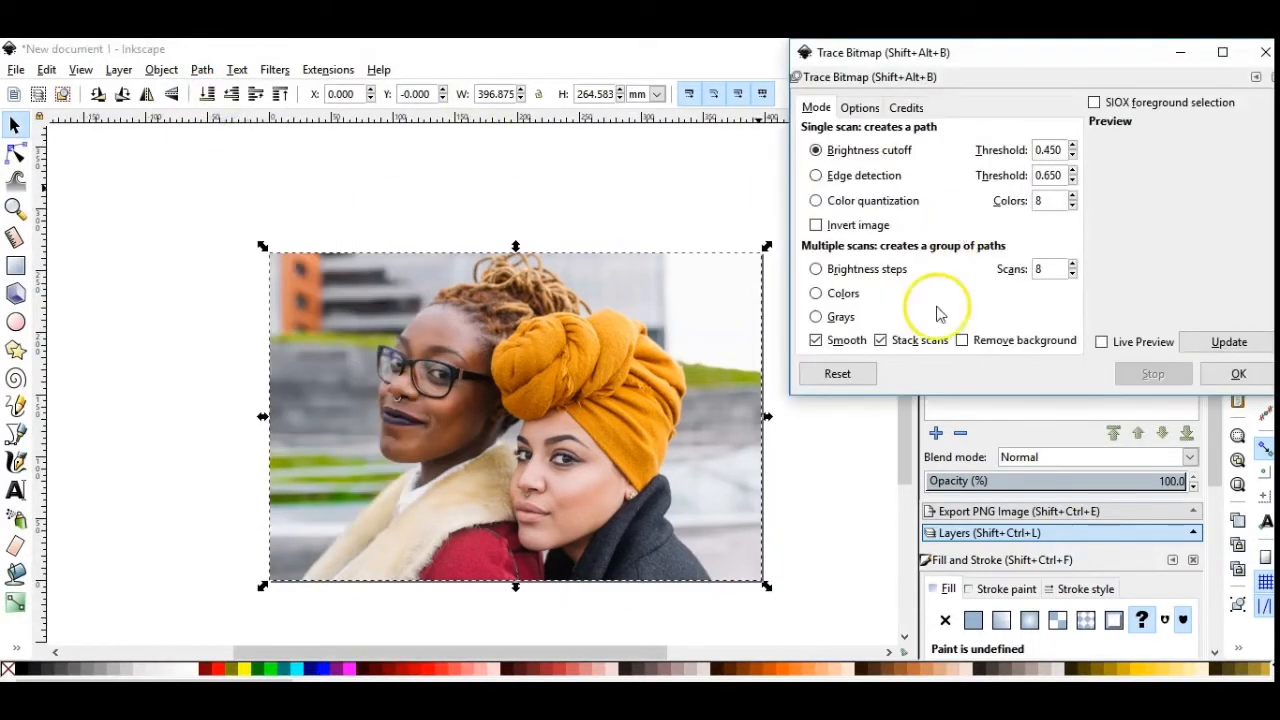
pyautogui.moveTo(844, 160)
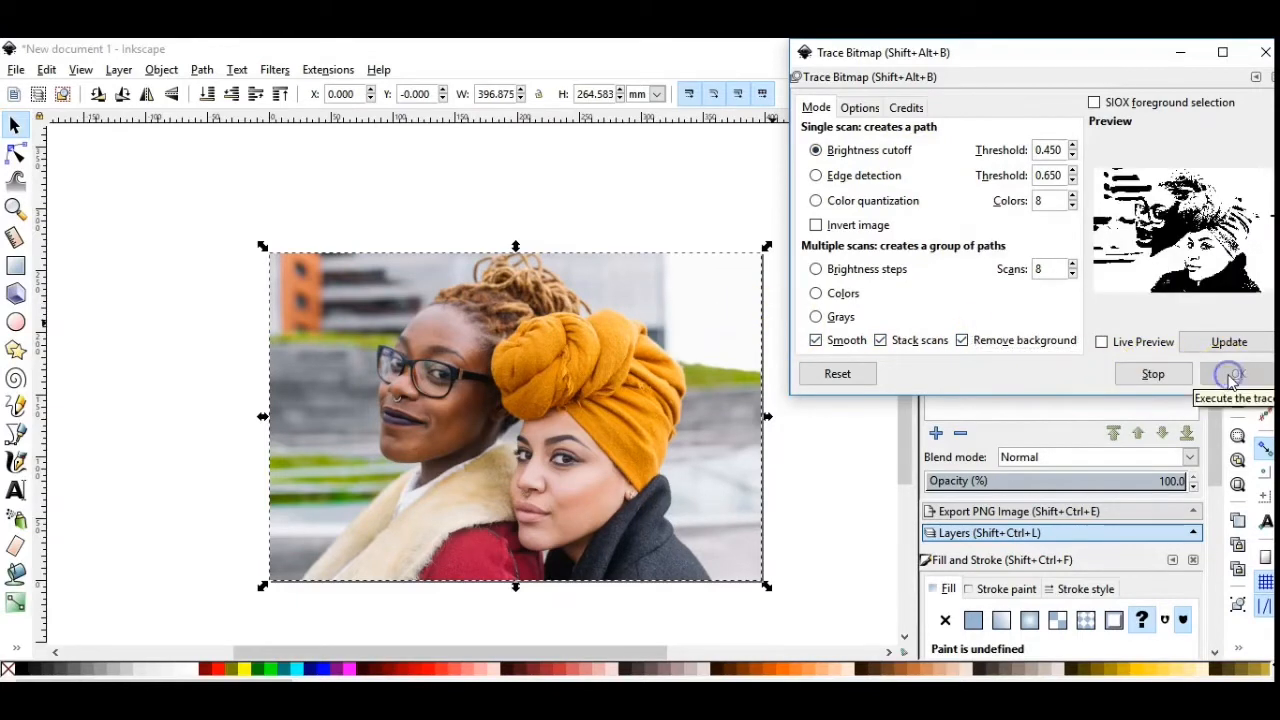
pyautogui.click(1234, 374)
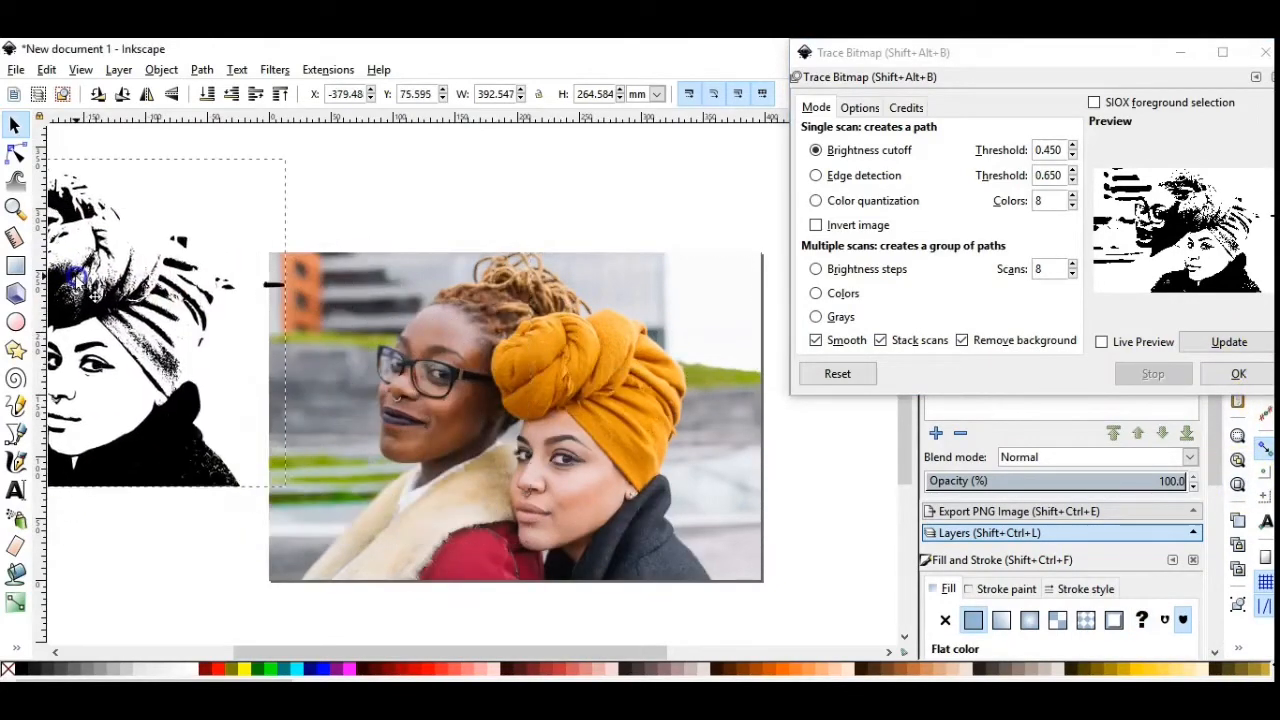
pyautogui.click(1100, 340)
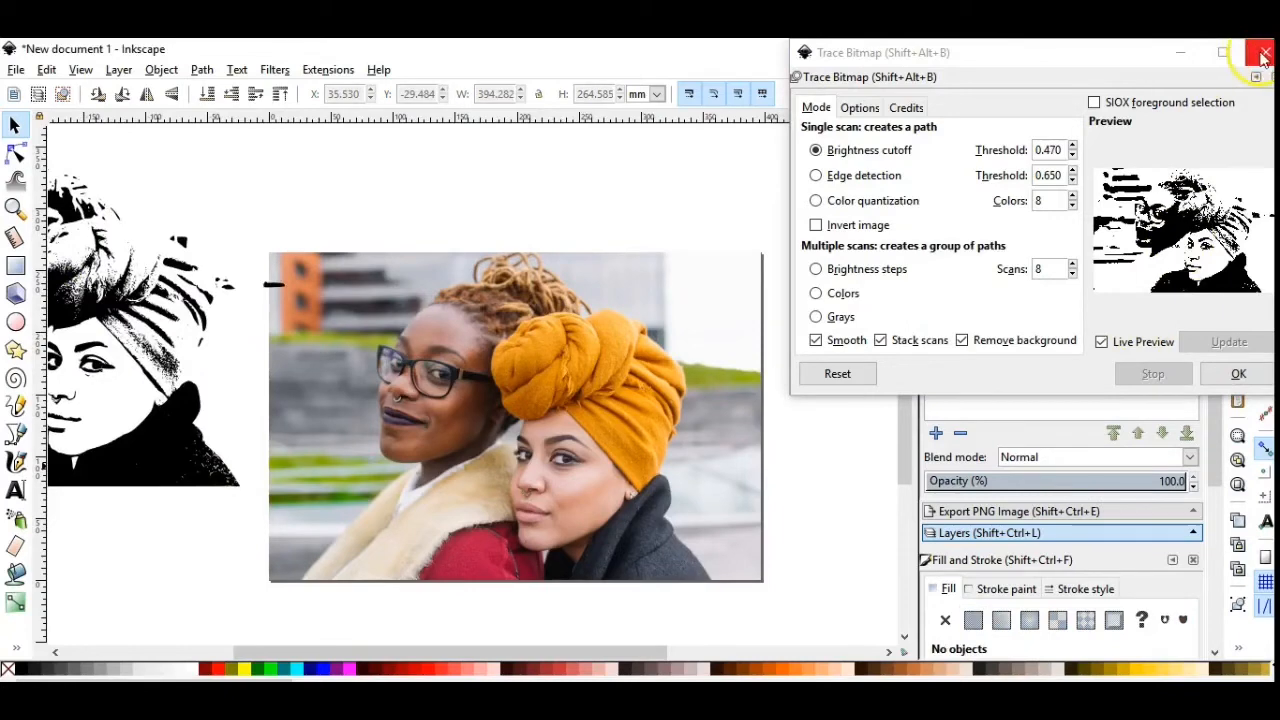
# - Close the Trace Bitmap dialog and show the traced path's nodes with the Node tool
pyautogui.click(1264, 52)
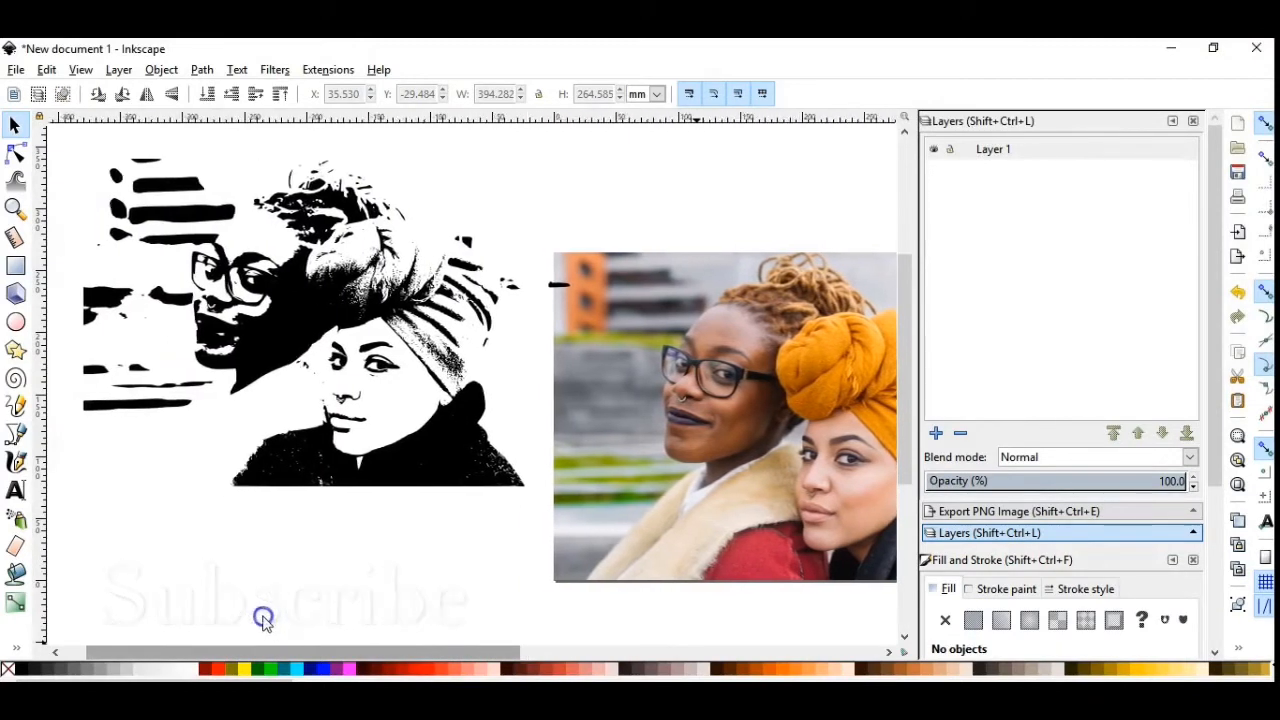
pyautogui.scroll(3)
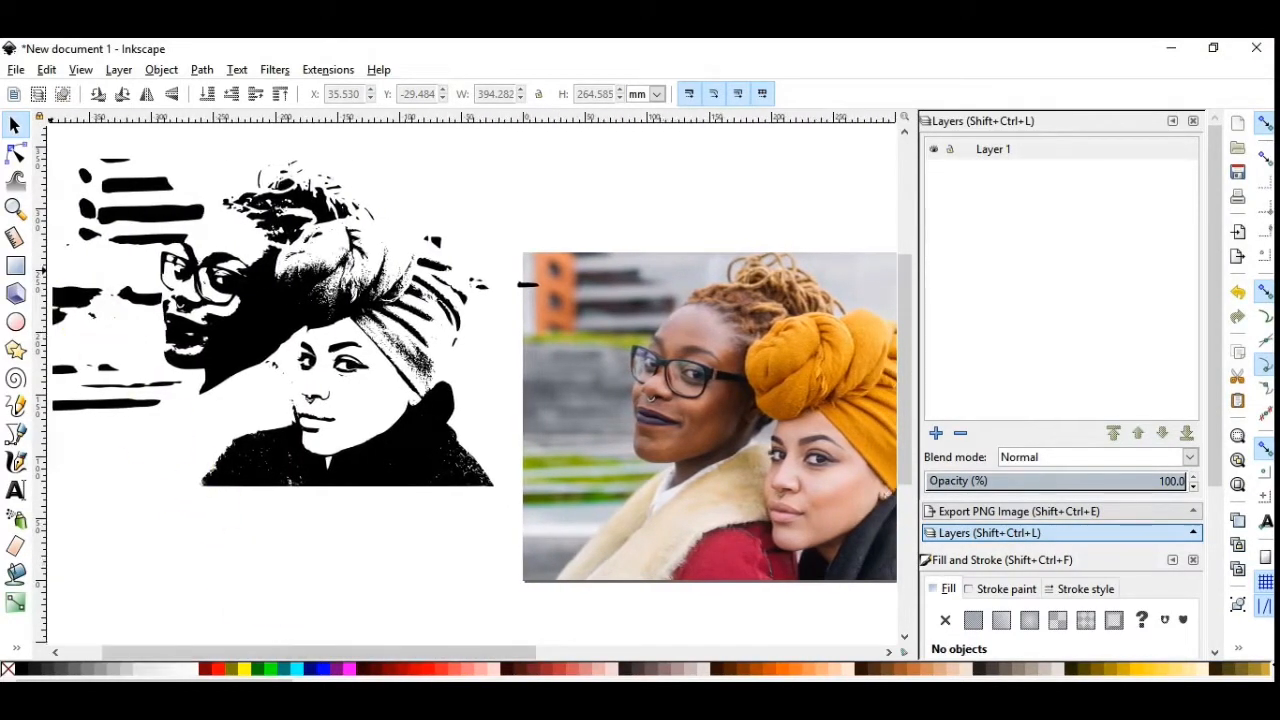
pyautogui.click(16, 156)
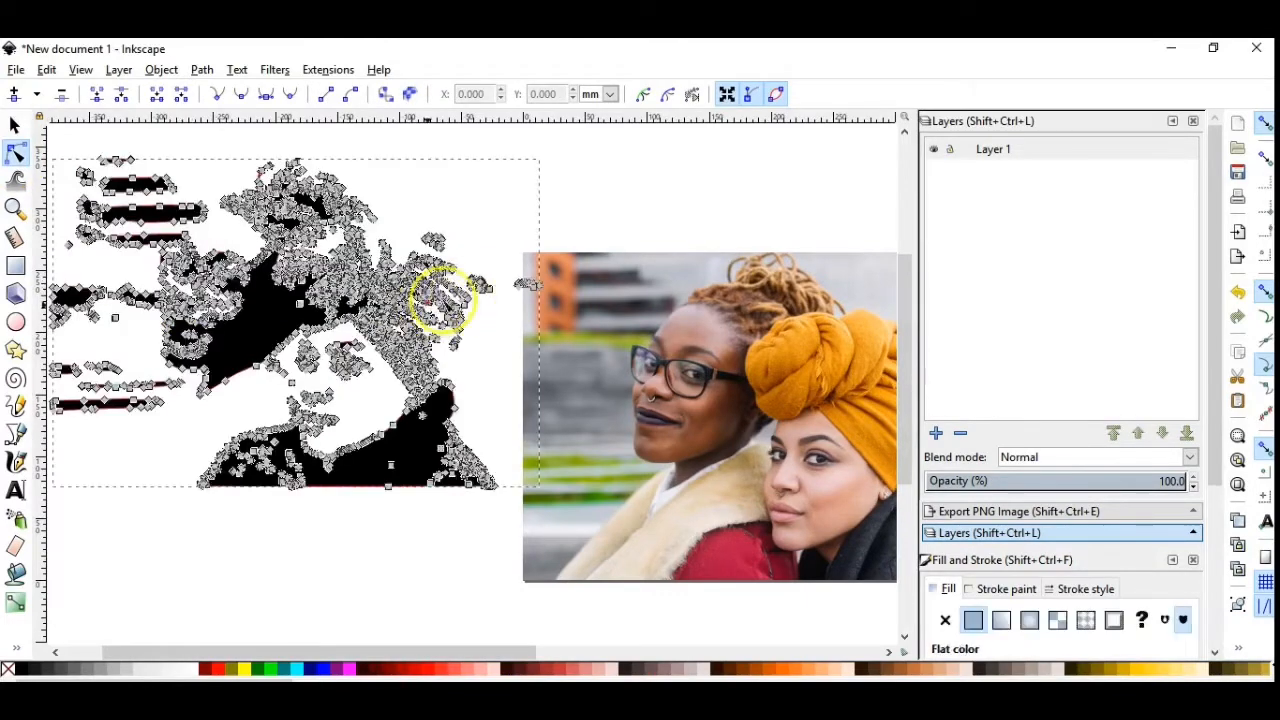
pyautogui.moveTo(564, 316)
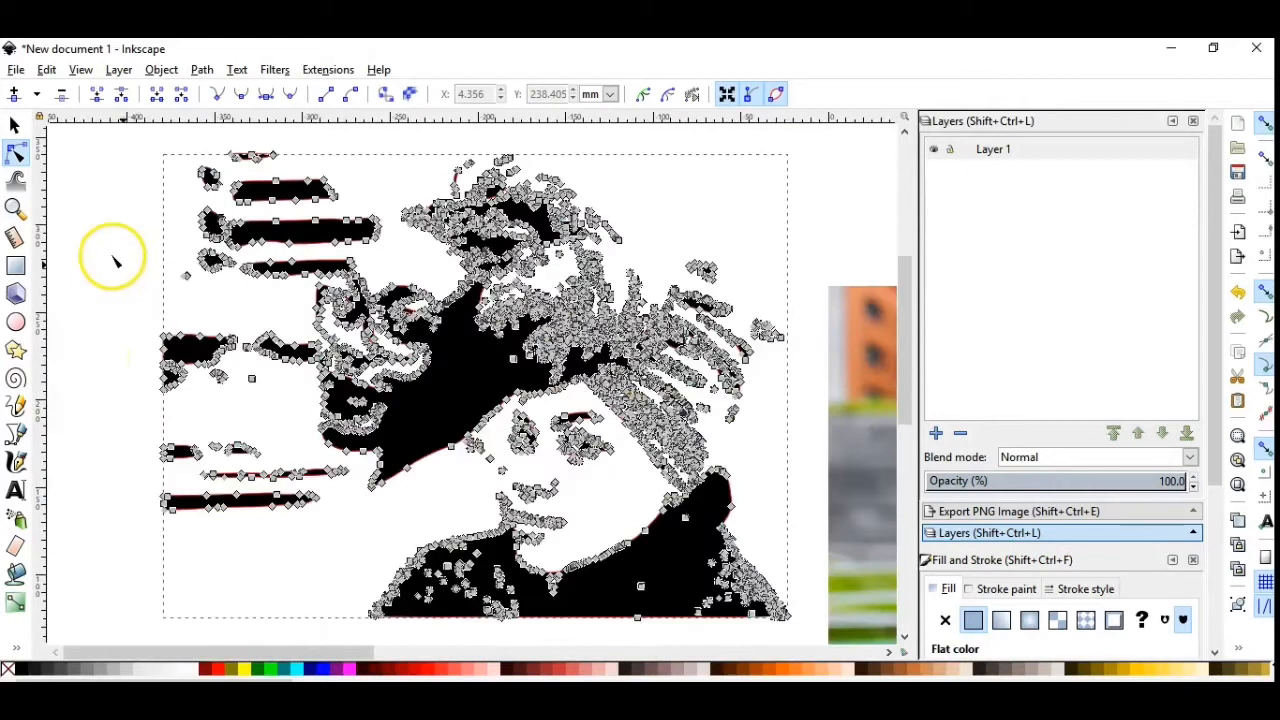
pyautogui.moveTo(104, 304)
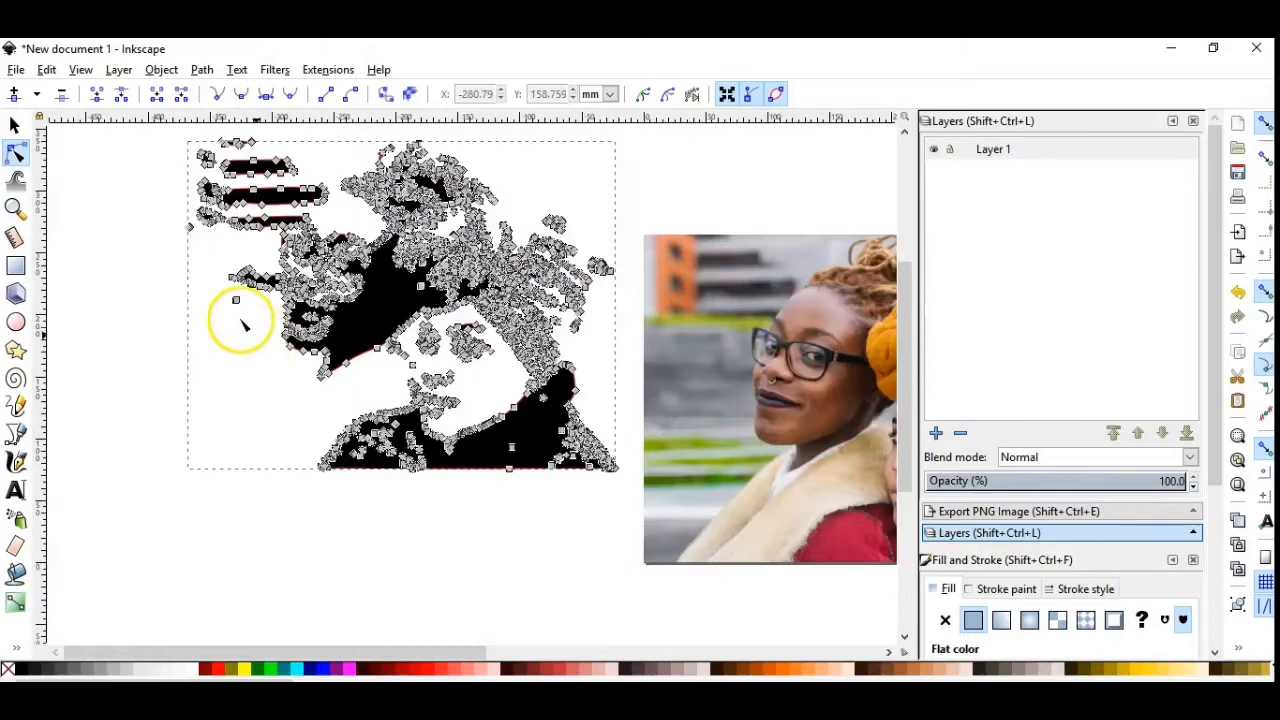
pyautogui.moveTo(252, 236)
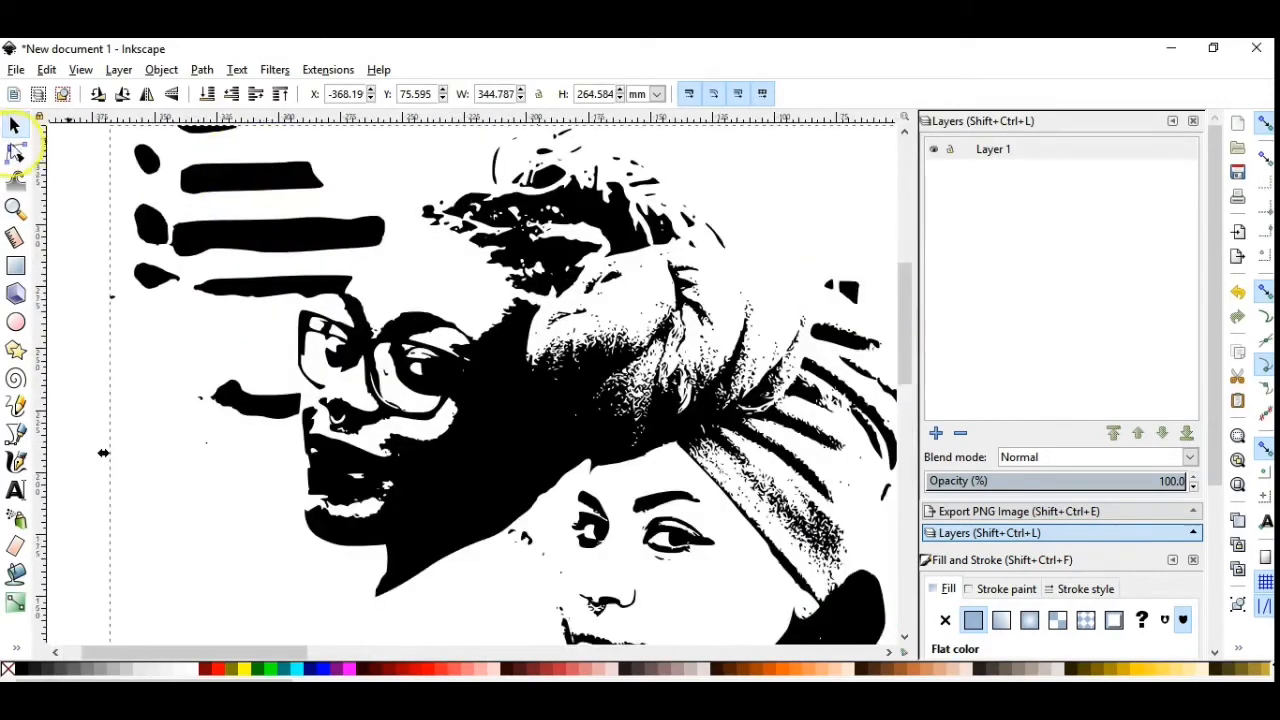
# - Delete the stray stripe nodes above the faces and taper the streak beside the glasses
pyautogui.click(16, 152)
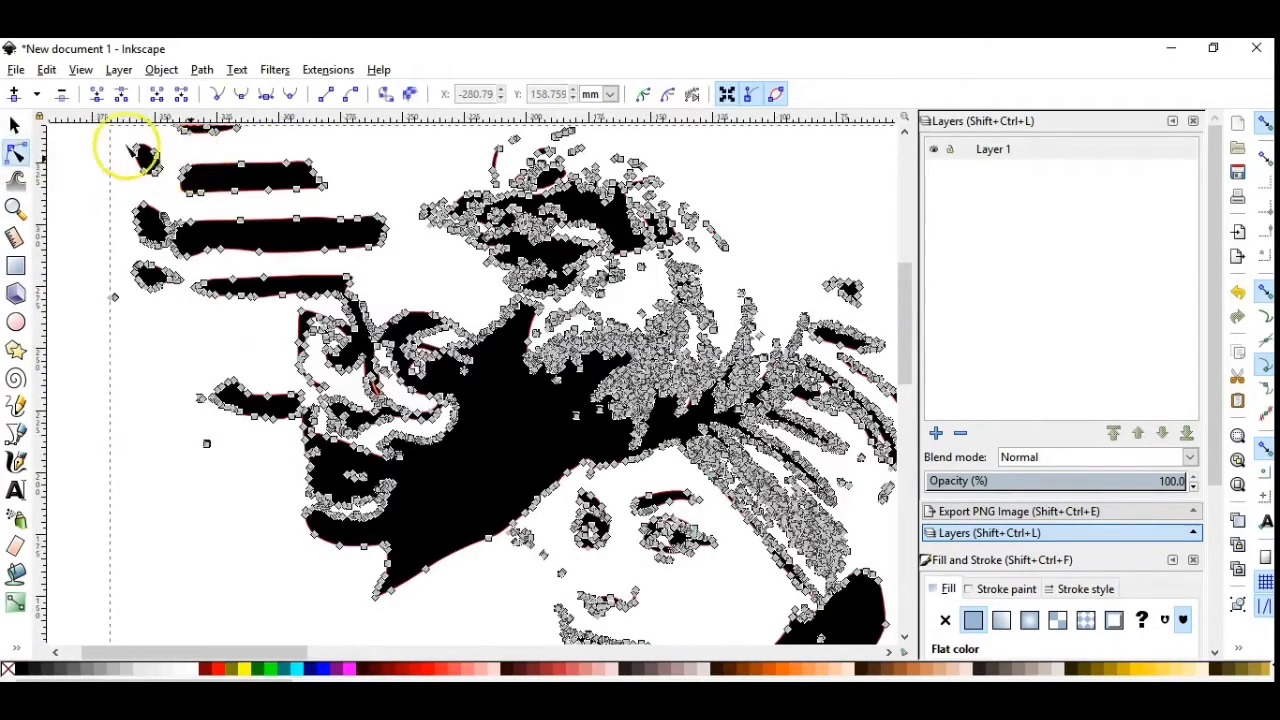
pyautogui.moveTo(130, 150); pyautogui.dragTo(310, 264)
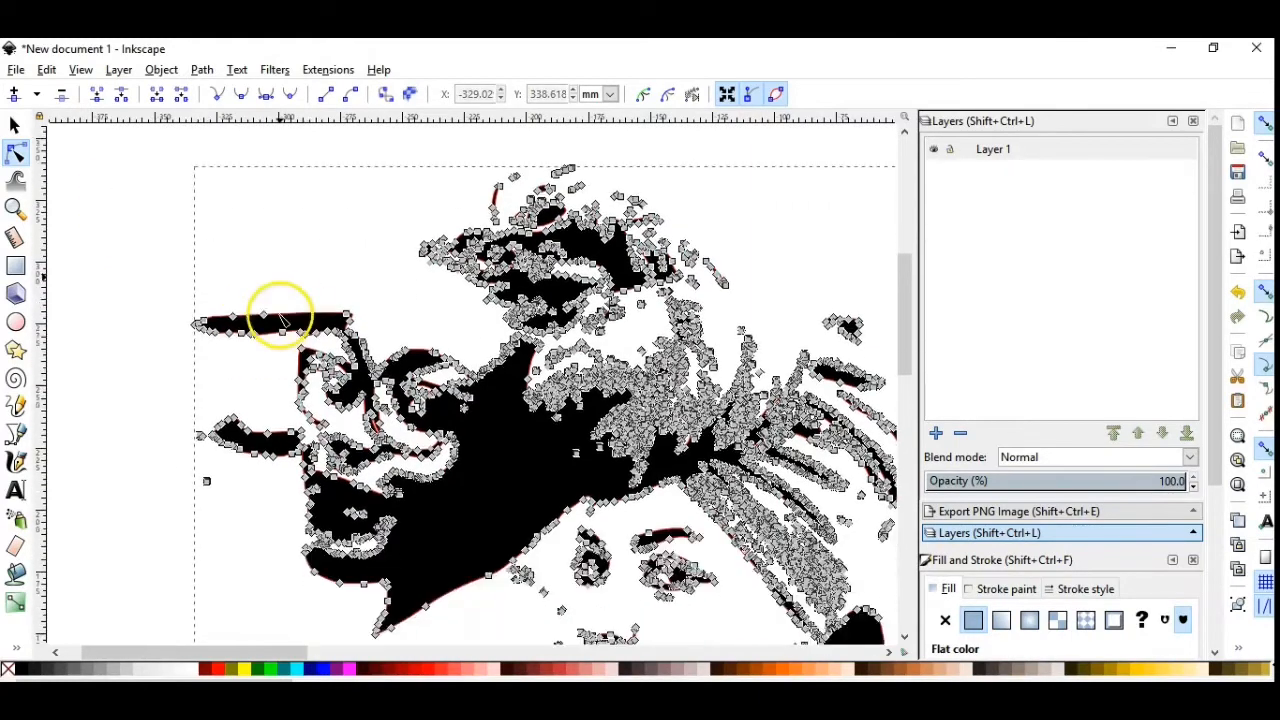
pyautogui.moveTo(130, 384)
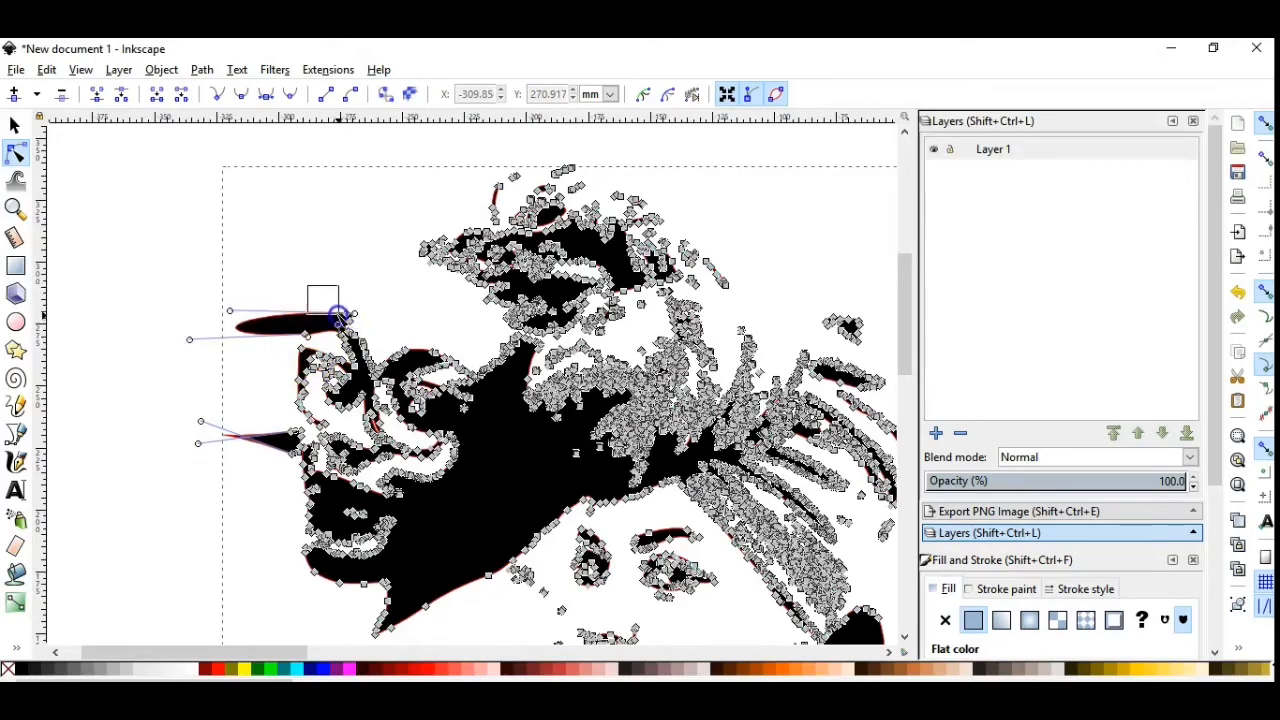
pyautogui.moveTo(336, 312); pyautogui.dragTo(296, 450)
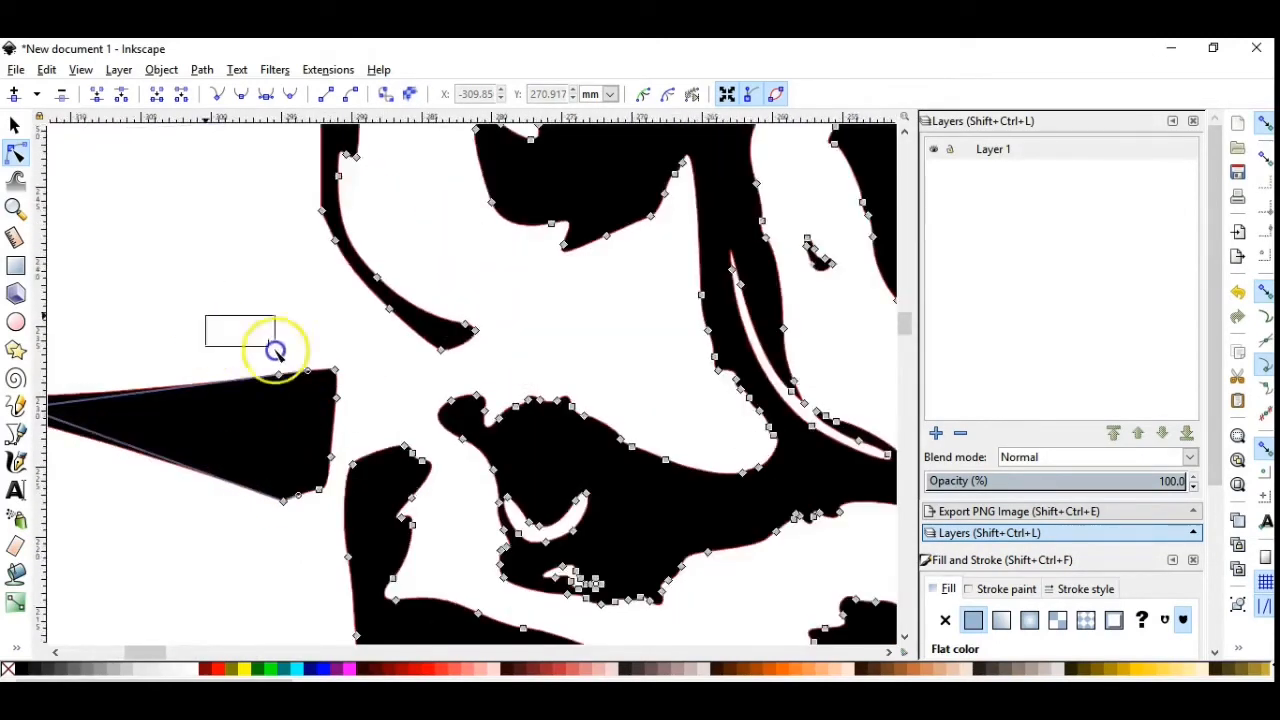
pyautogui.moveTo(276, 350); pyautogui.dragTo(340, 524)
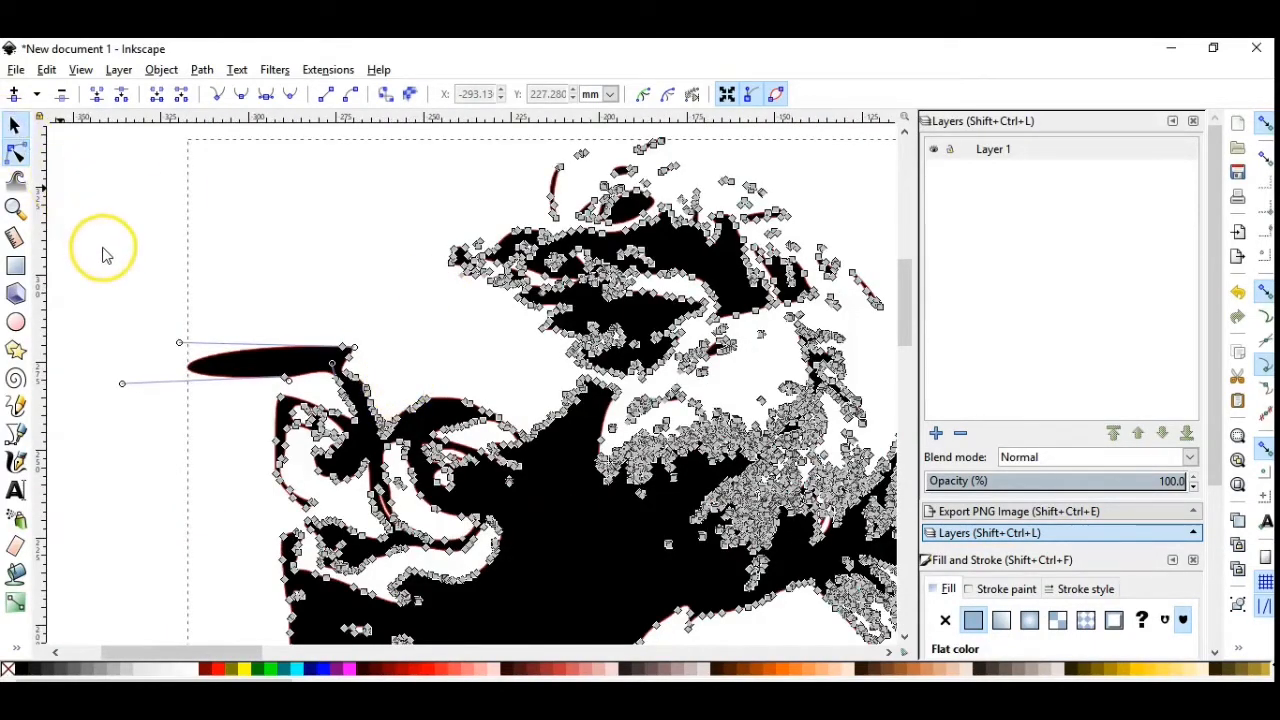
# - Pull the black shape's tip outward and up-right into a long smooth point
pyautogui.click(16, 124)
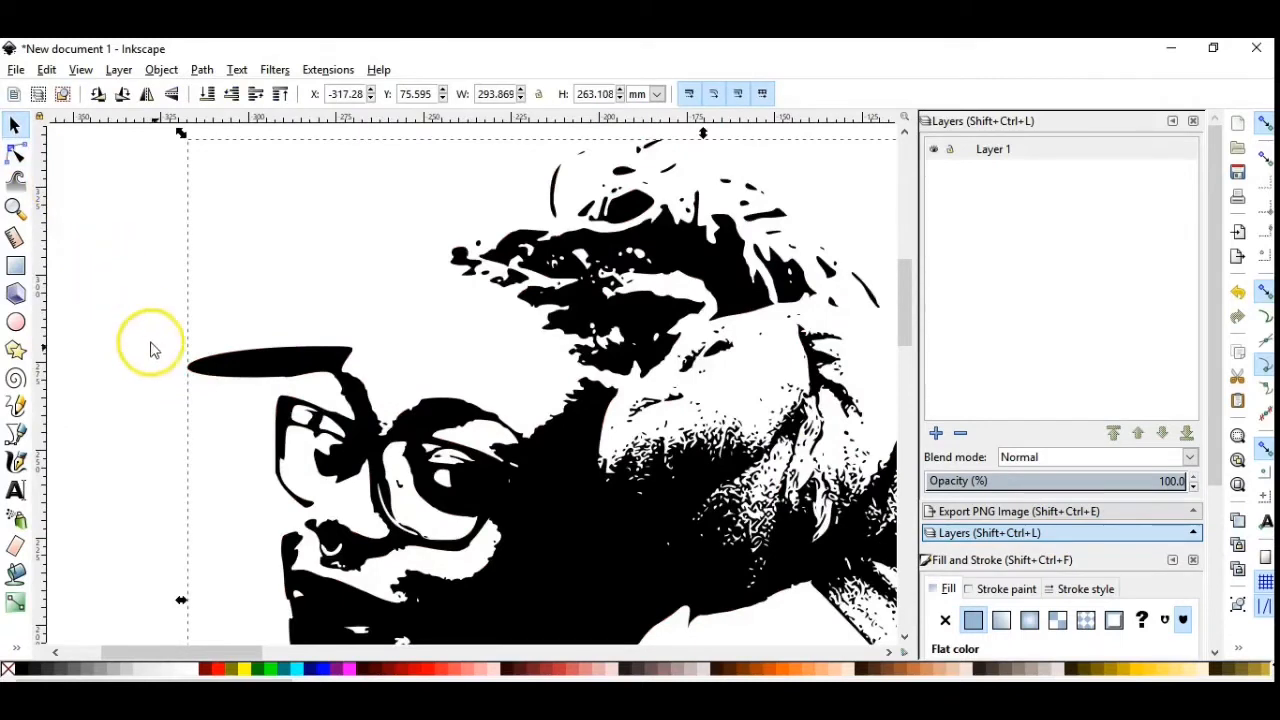
pyautogui.moveTo(280, 384)
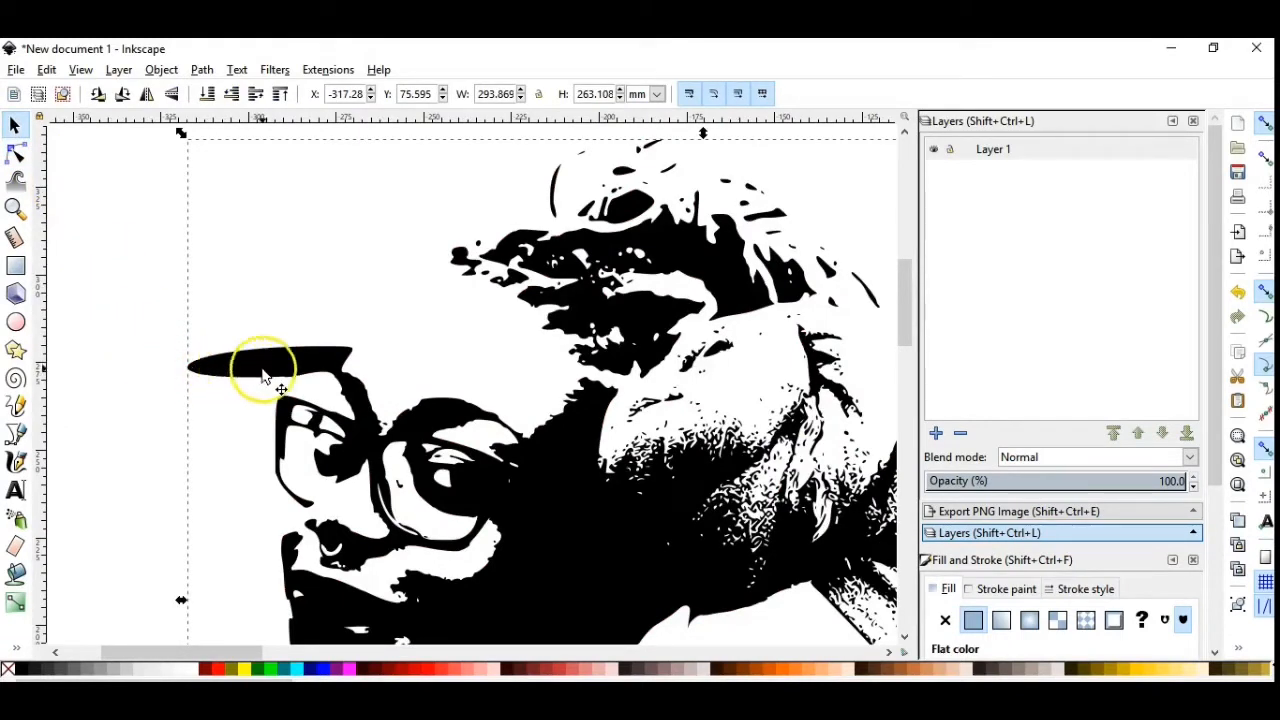
pyautogui.moveTo(464, 276)
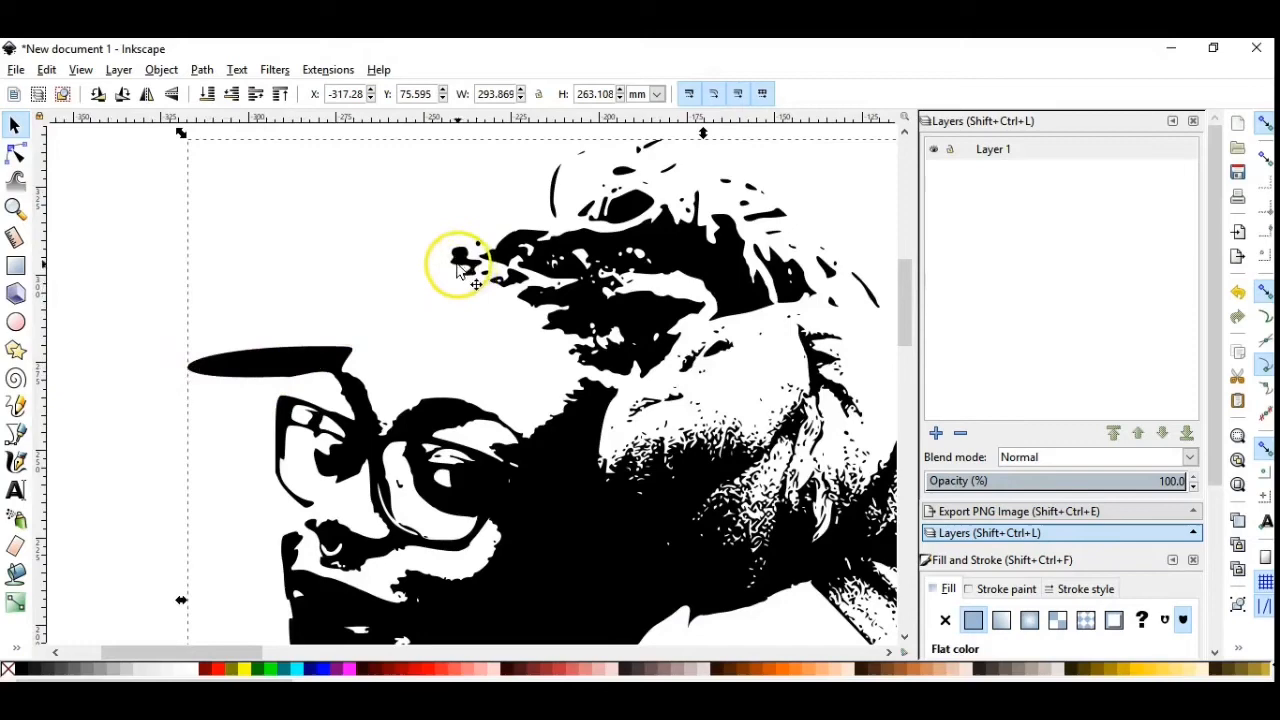
pyautogui.click(16, 152)
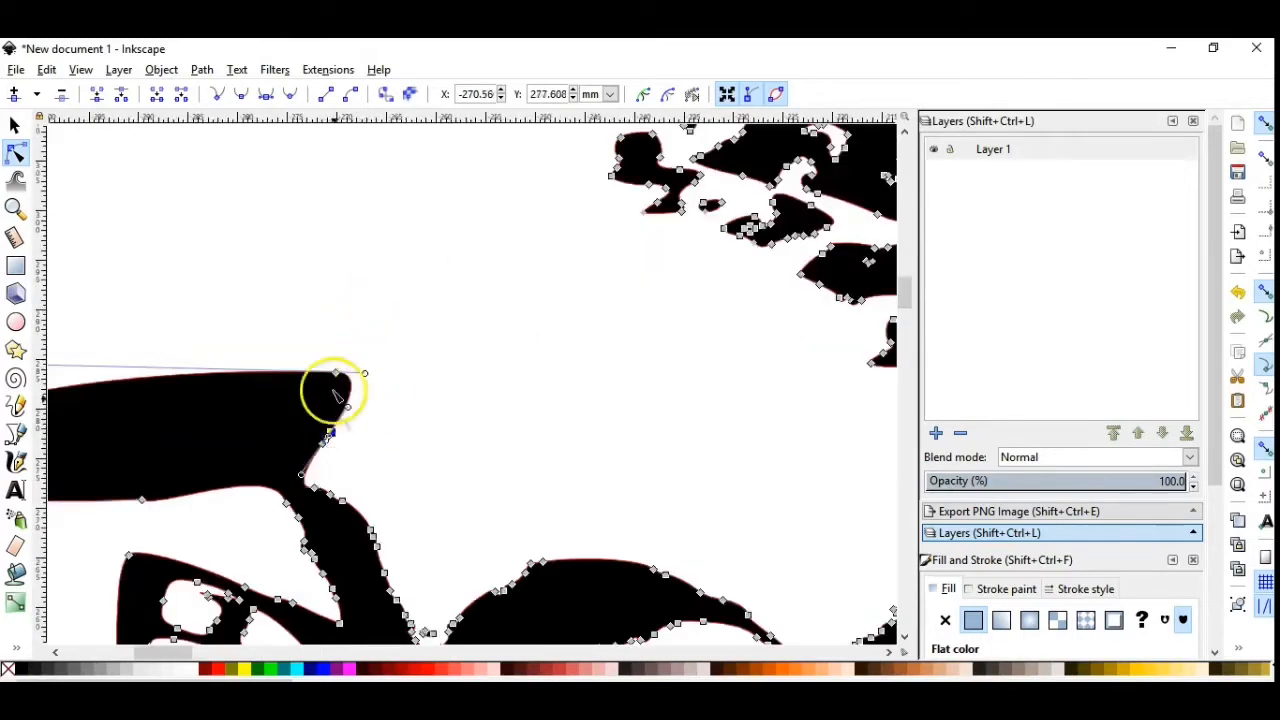
pyautogui.moveTo(336, 390); pyautogui.dragTo(410, 344)
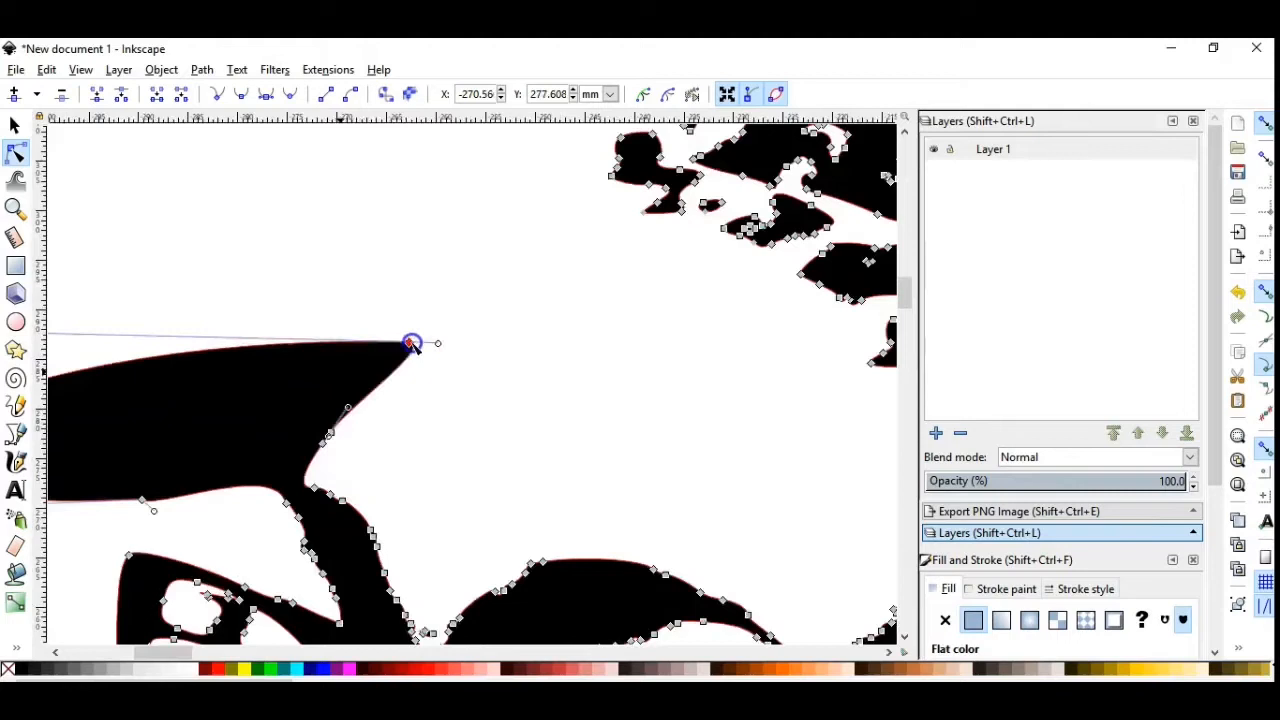
pyautogui.moveTo(410, 344); pyautogui.dragTo(540, 240)
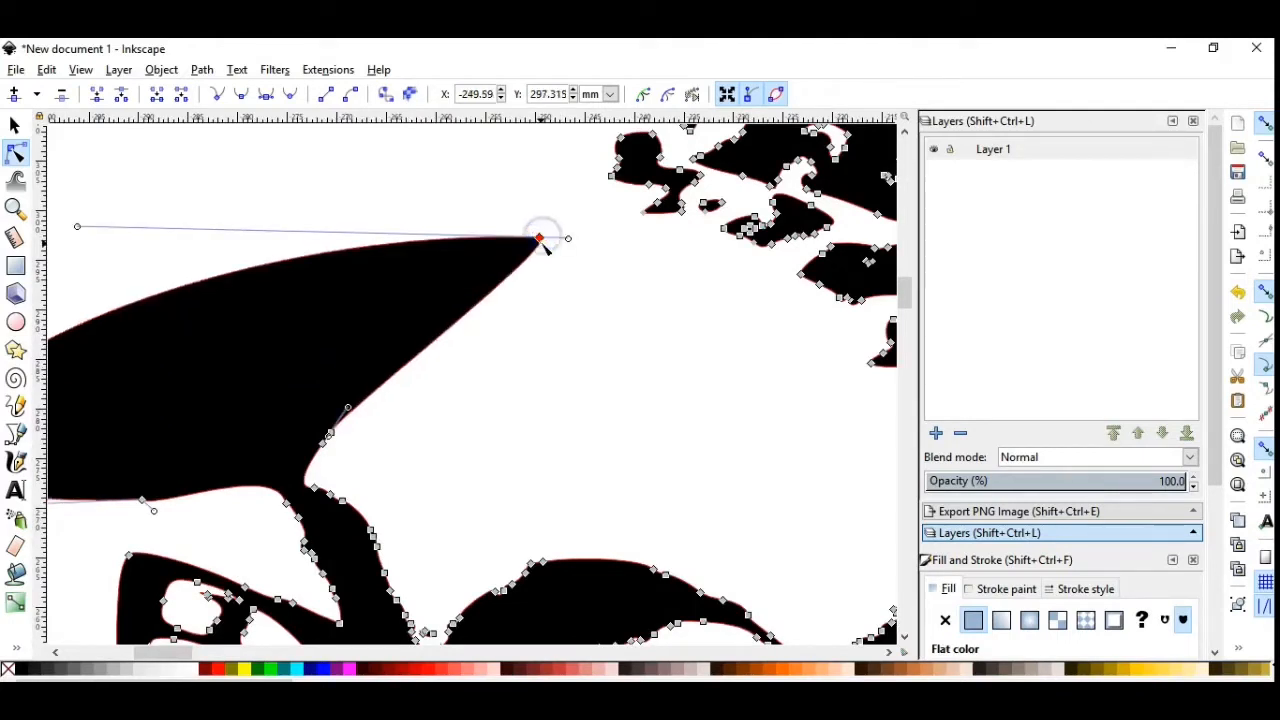
pyautogui.moveTo(540, 238); pyautogui.dragTo(590, 196)
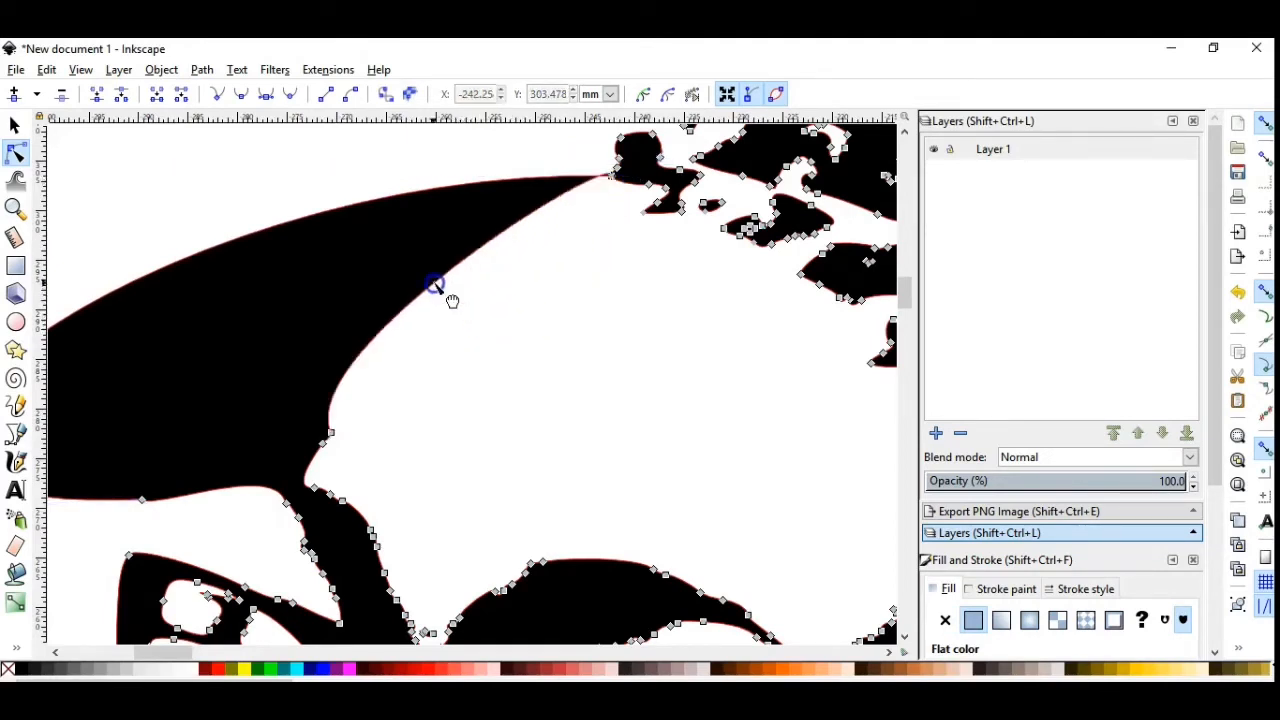
# - Adjust the shape's lower edge and slim it into a thin tapering spike
pyautogui.moveTo(436, 284); pyautogui.dragTo(480, 280)
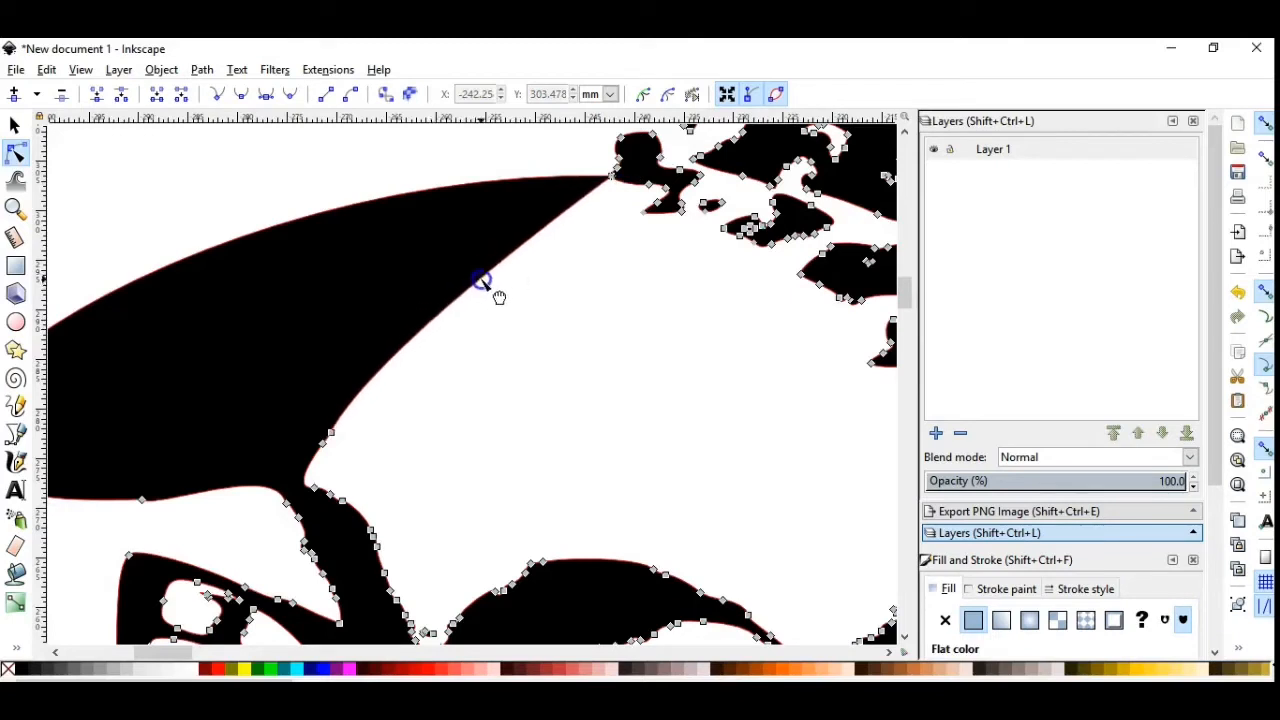
pyautogui.moveTo(304, 630)
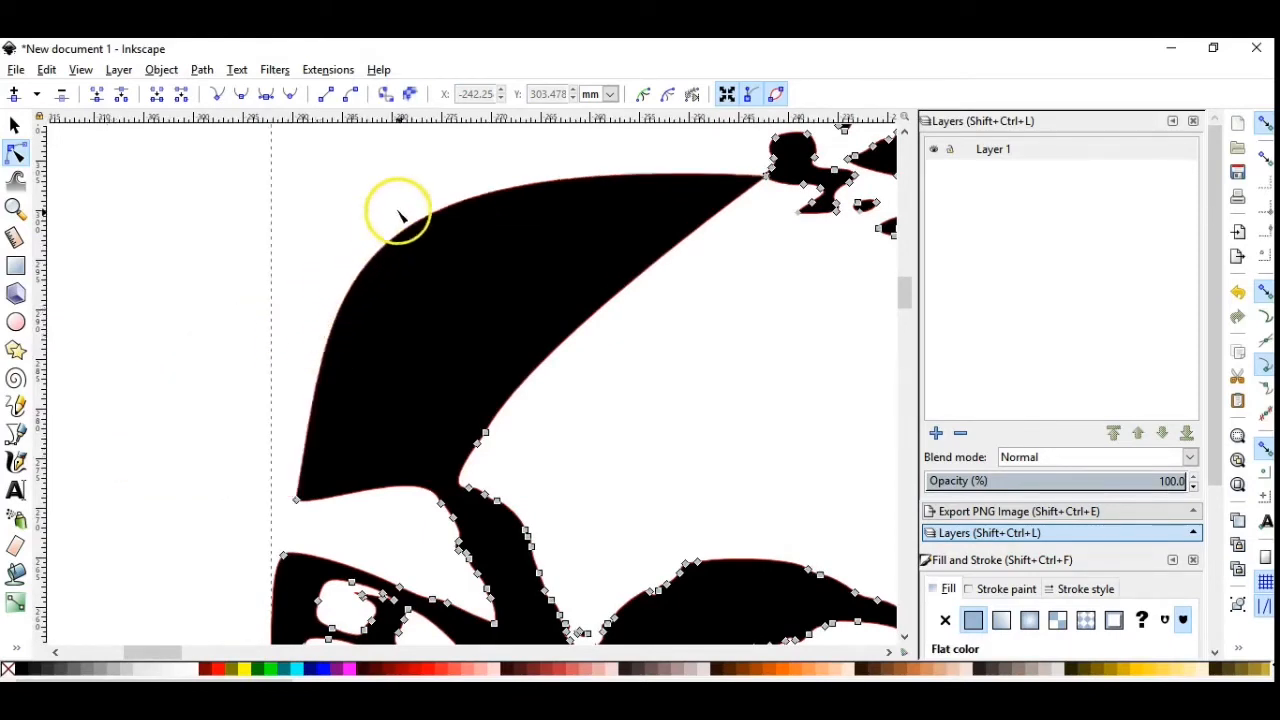
pyautogui.moveTo(430, 240)
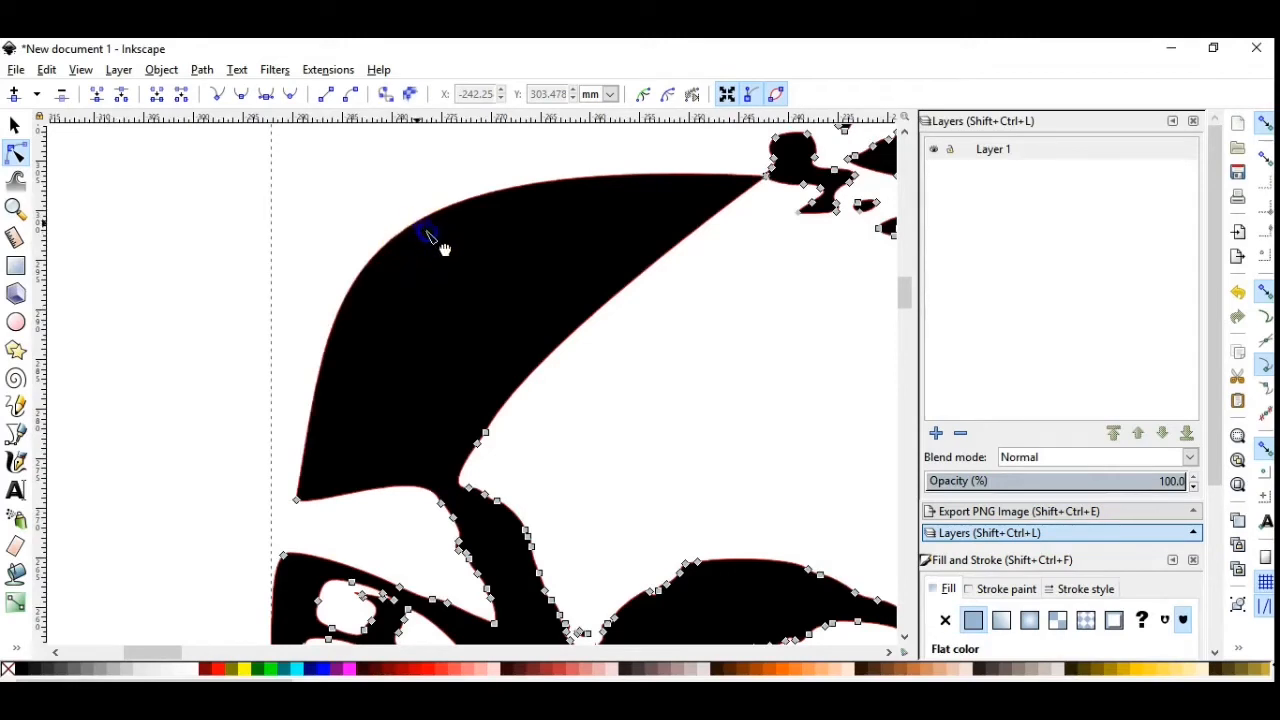
pyautogui.moveTo(428, 236); pyautogui.dragTo(544, 290)
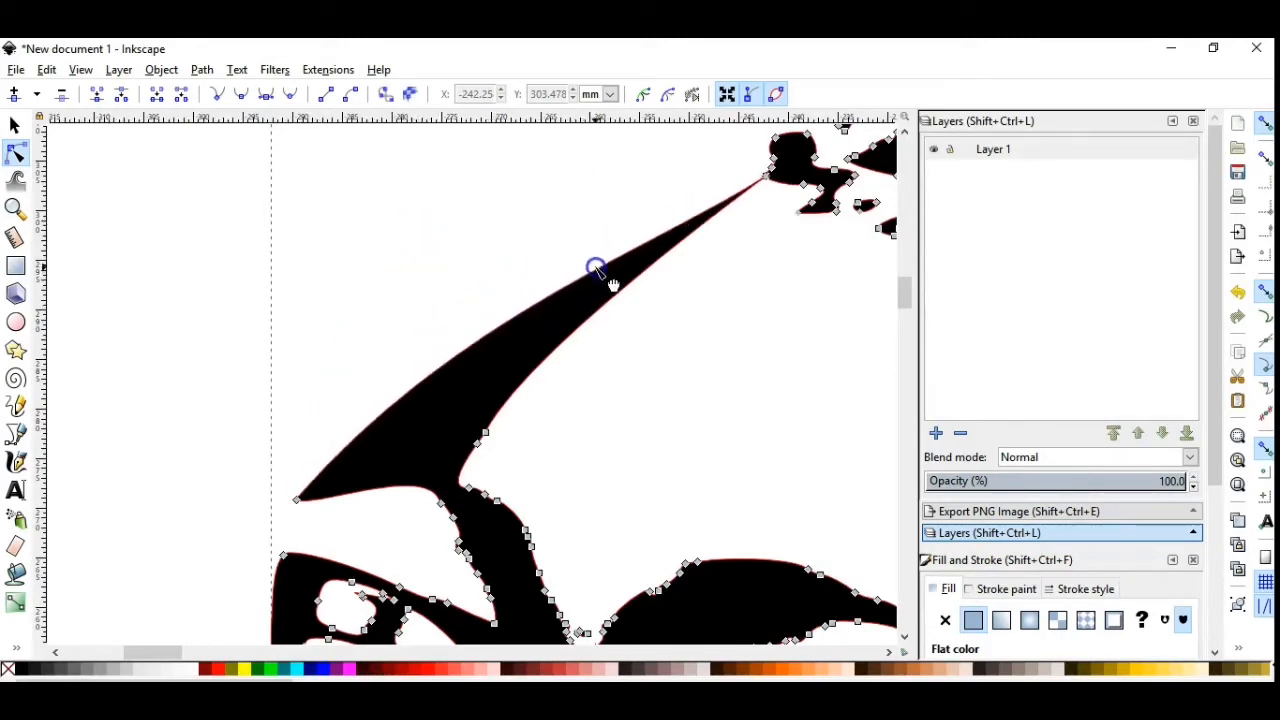
pyautogui.moveTo(496, 330)
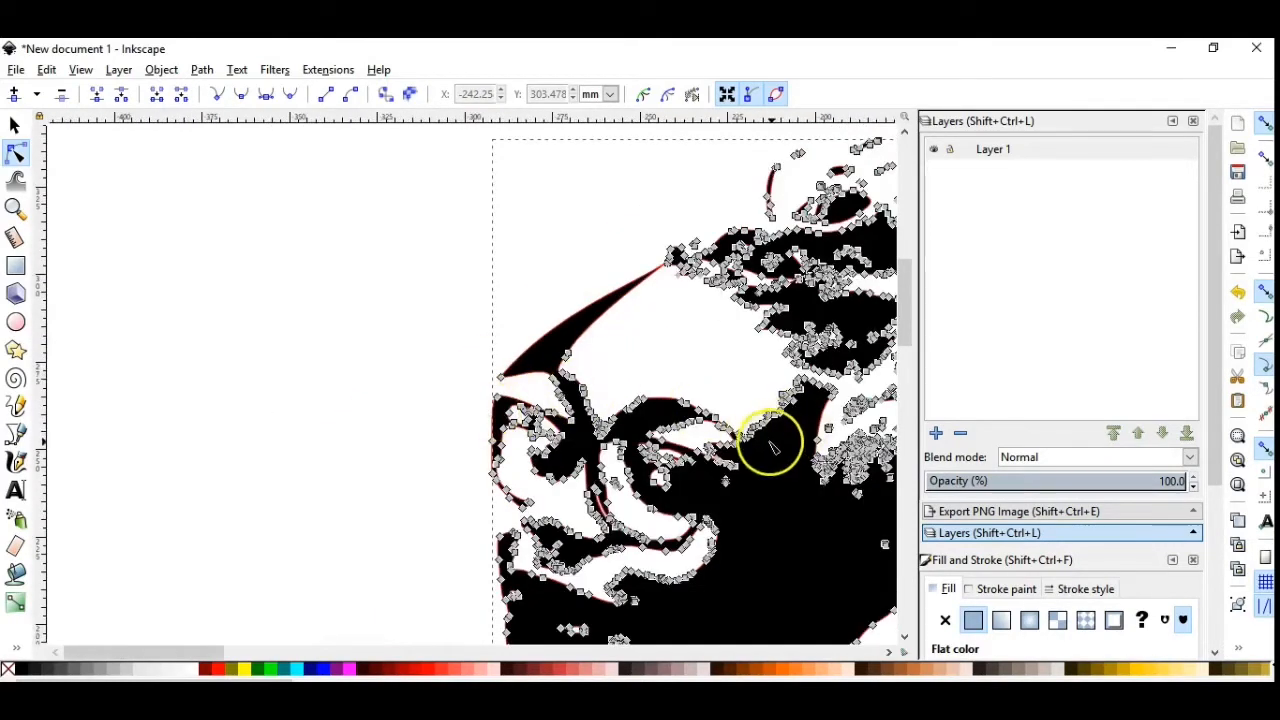
pyautogui.moveTo(330, 520)
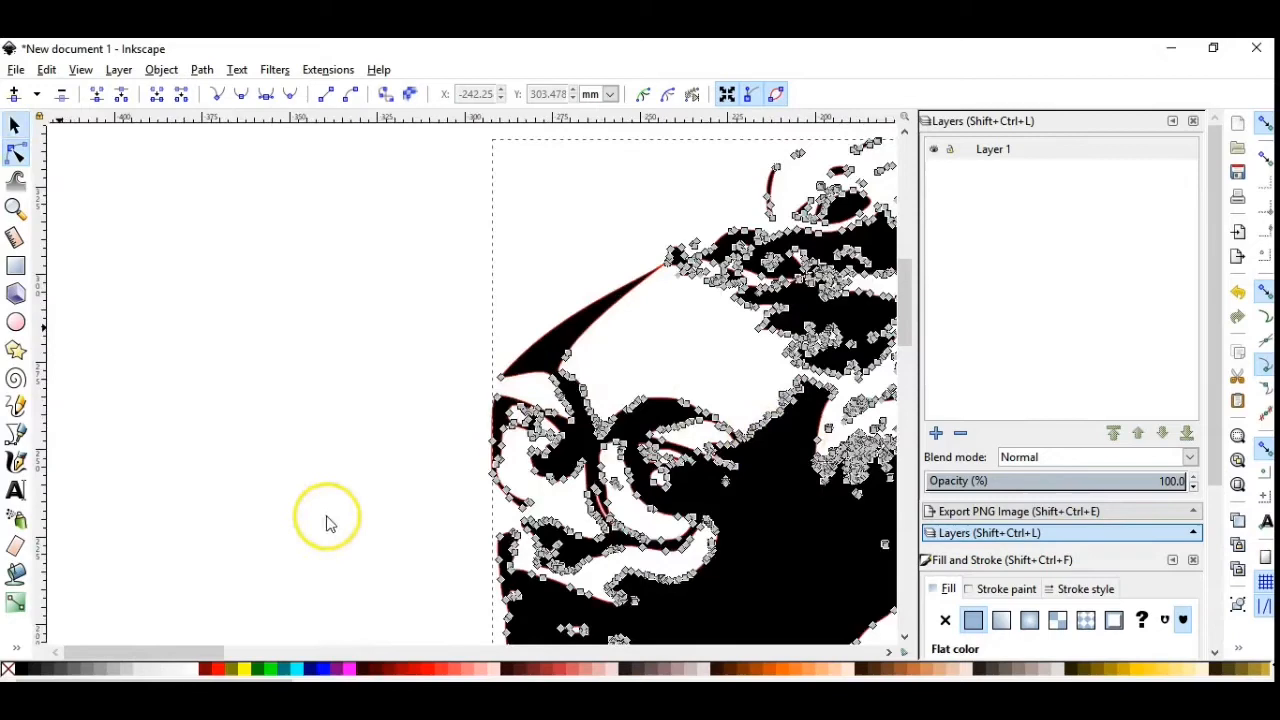
pyautogui.moveTo(362, 522)
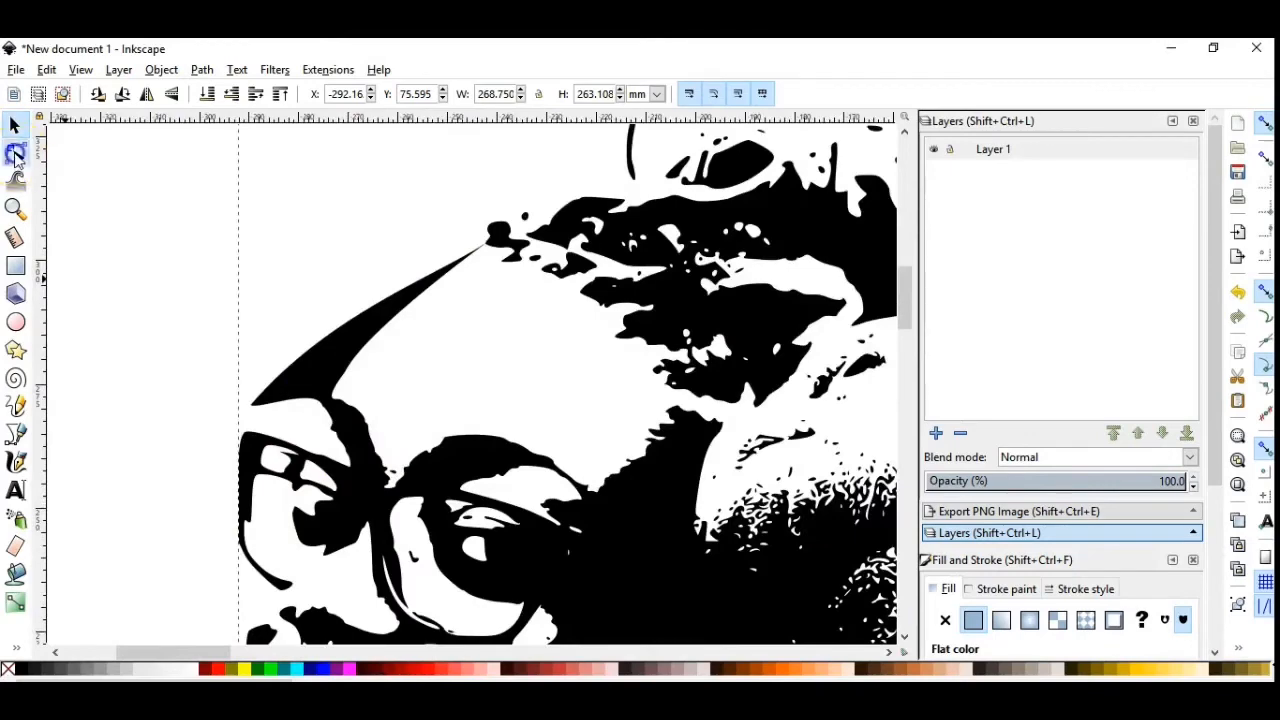
# - Move the thin stroke's end inward and smooth its curve into a slender taper
pyautogui.click(16, 154)
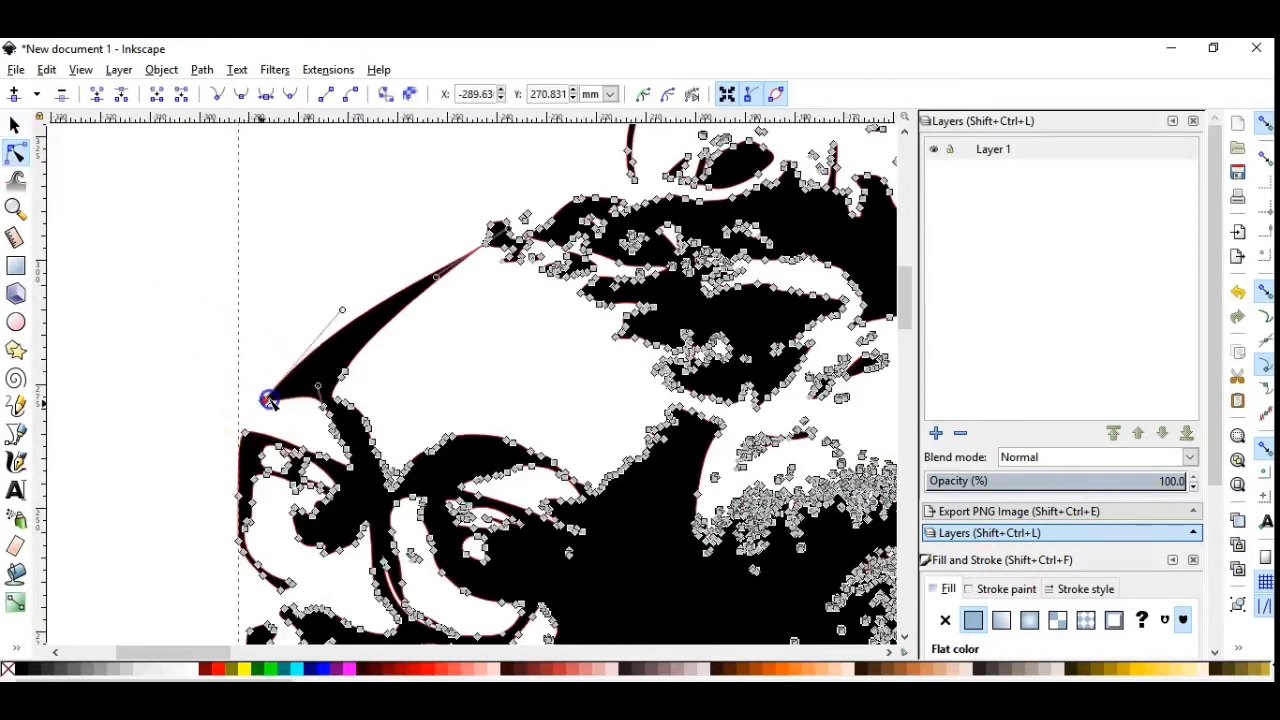
pyautogui.moveTo(270, 400); pyautogui.dragTo(344, 352)
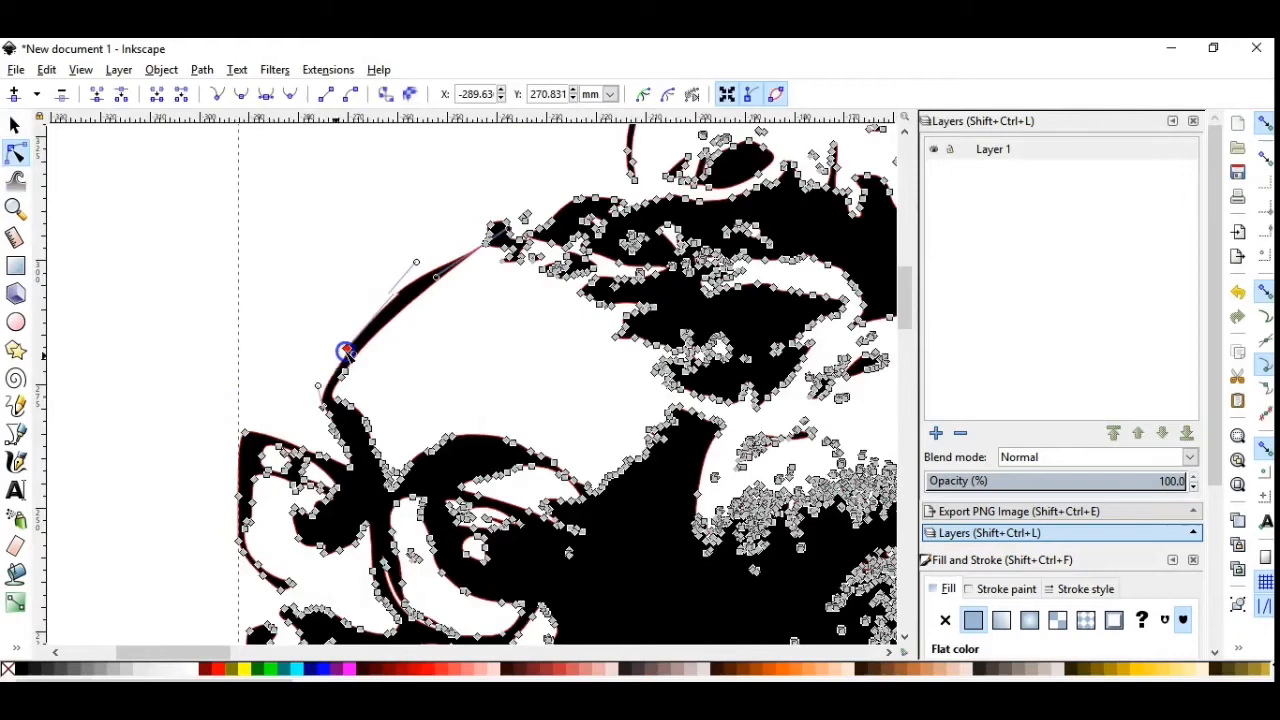
pyautogui.moveTo(344, 352); pyautogui.dragTo(352, 356)
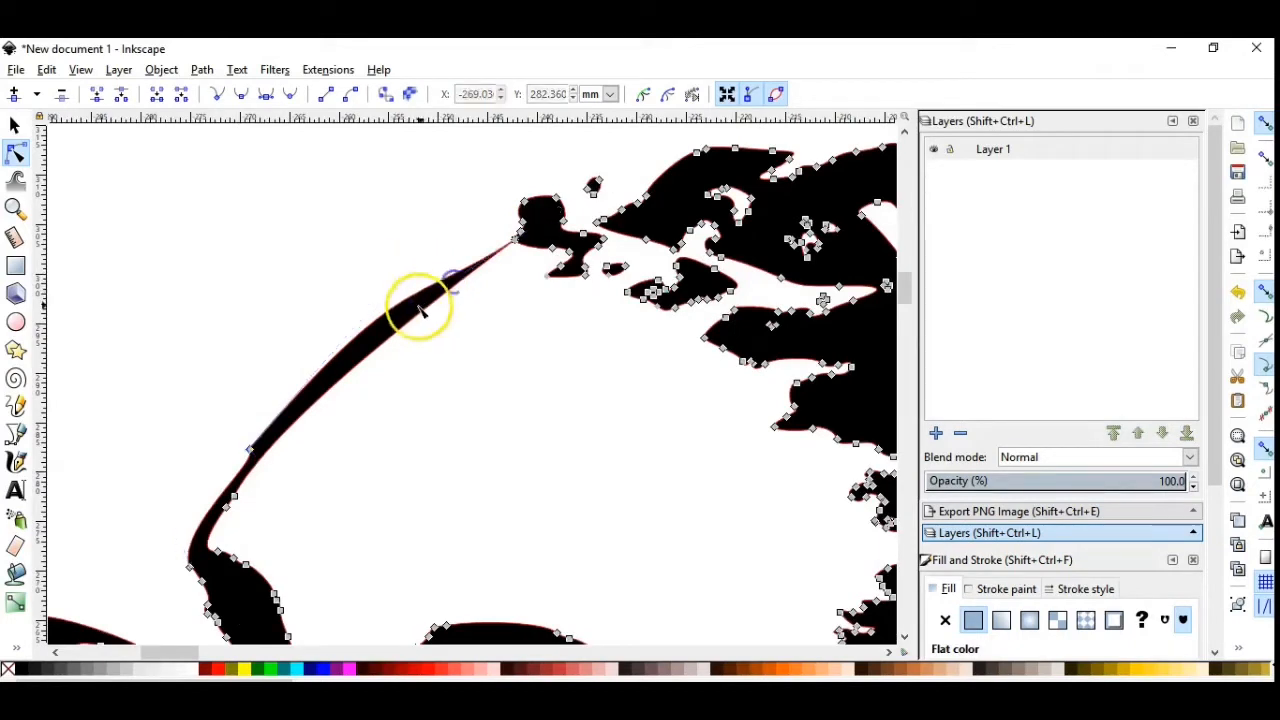
pyautogui.moveTo(390, 330)
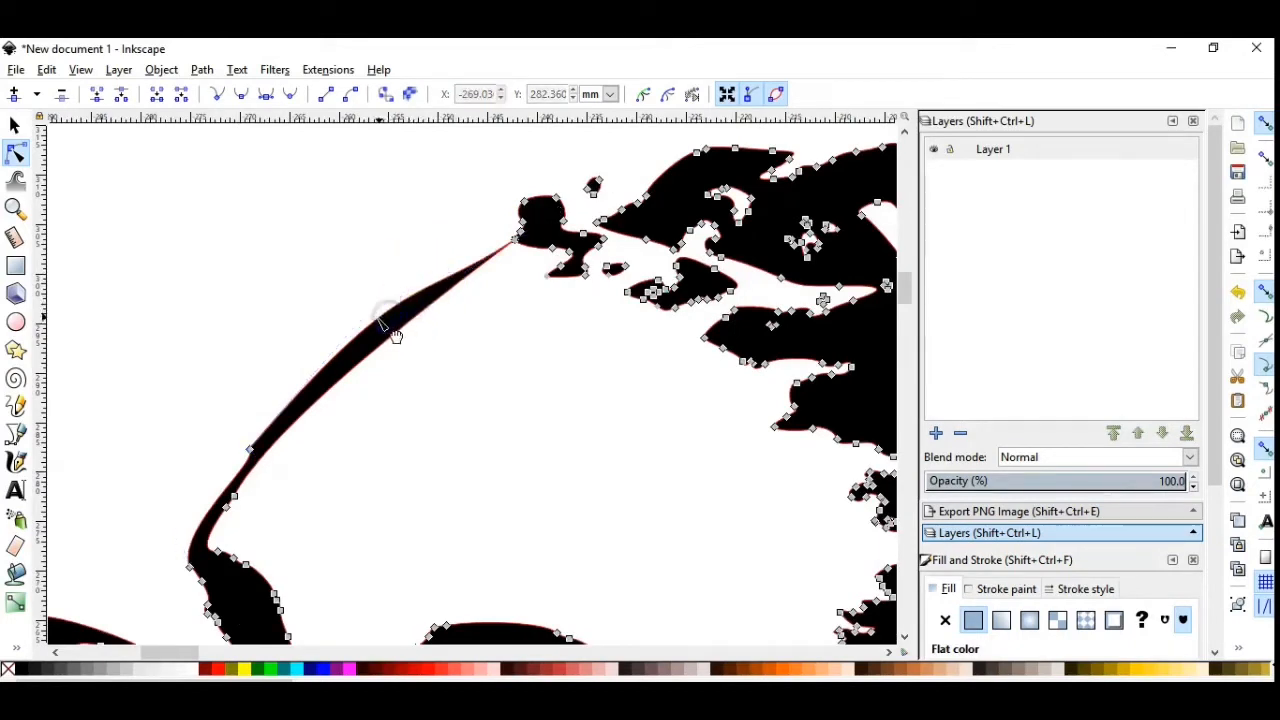
pyautogui.click(404, 270)
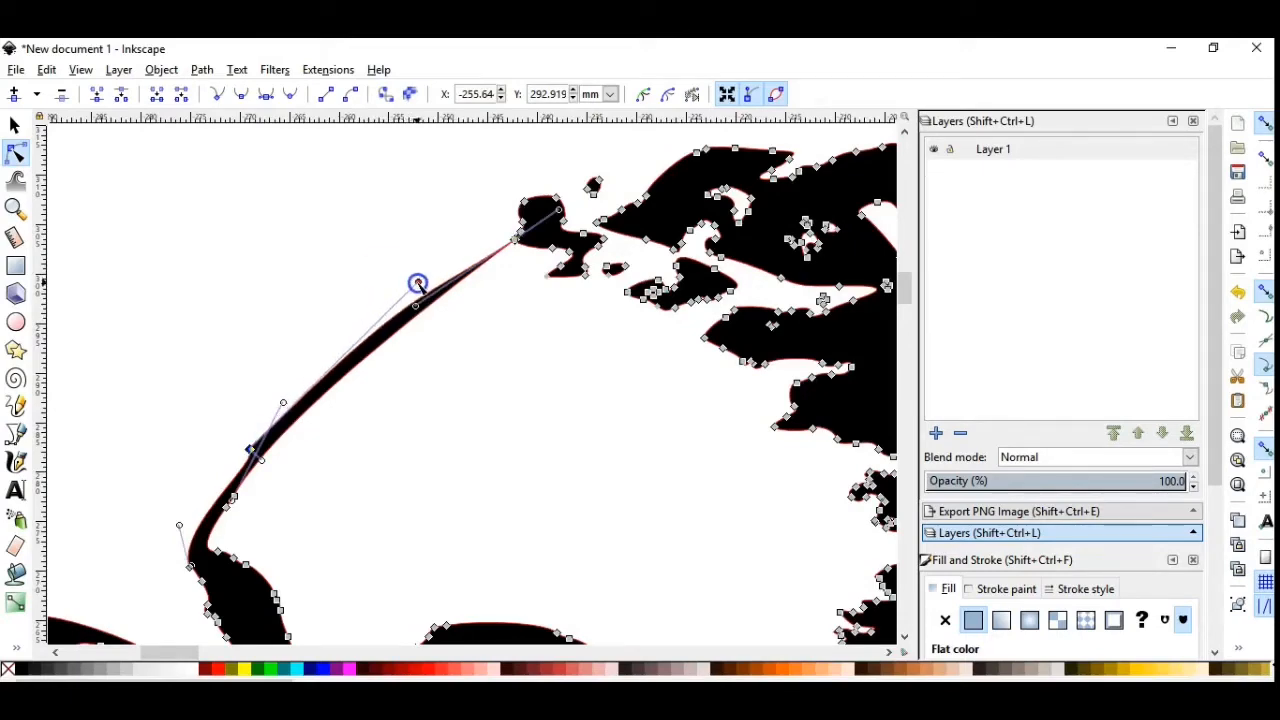
pyautogui.moveTo(418, 284); pyautogui.dragTo(428, 290)
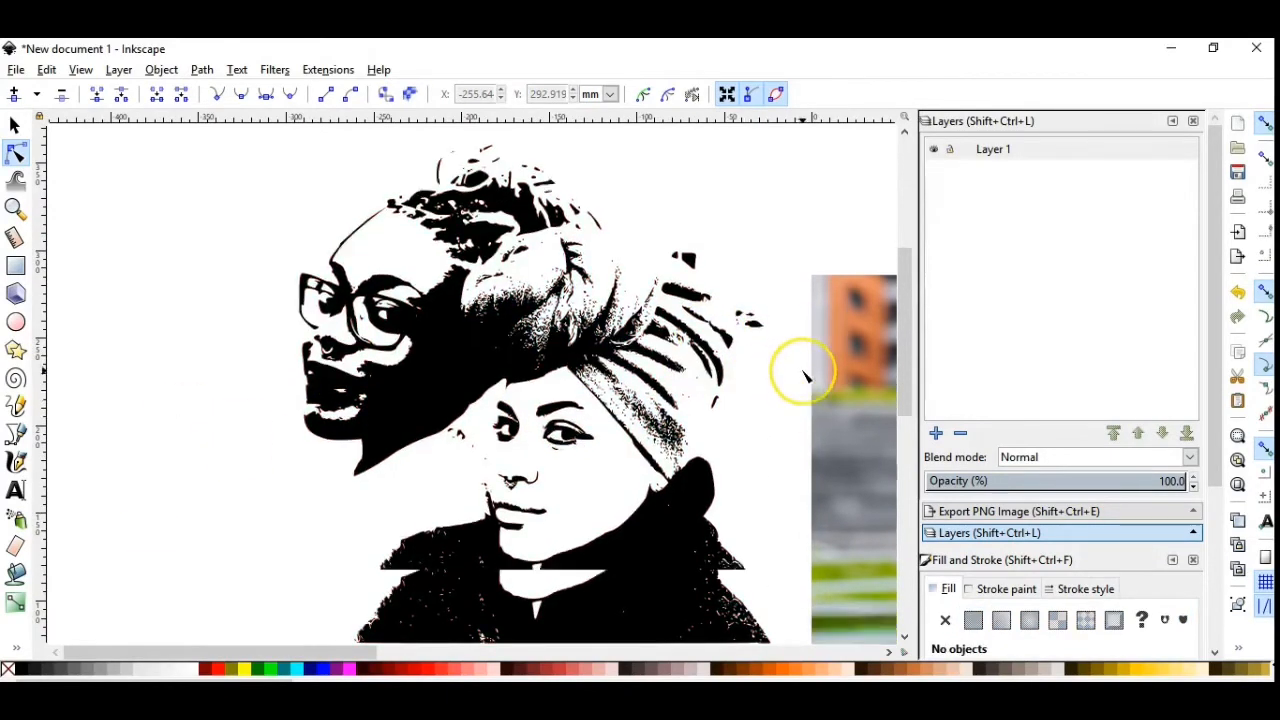
# - Remove the photo, move the silhouette onto the page and scale it down to fit
pyautogui.scroll(-3)
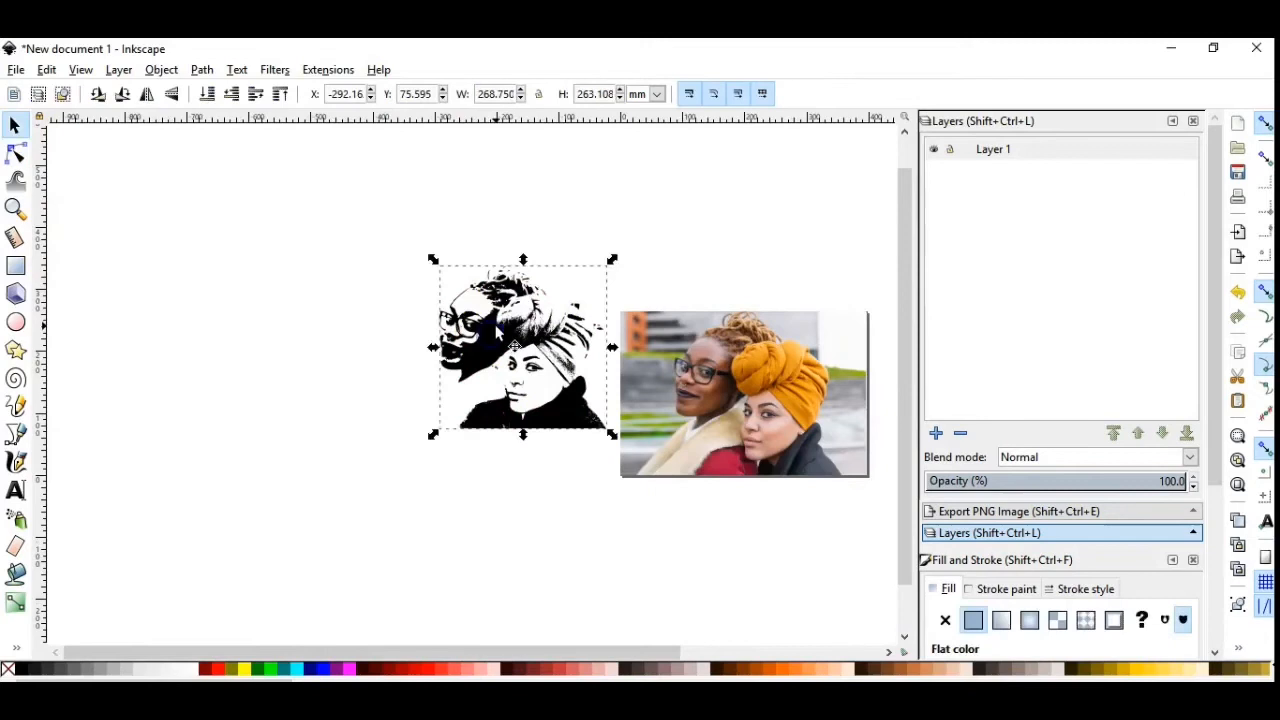
pyautogui.moveTo(522, 348); pyautogui.dragTo(540, 396)
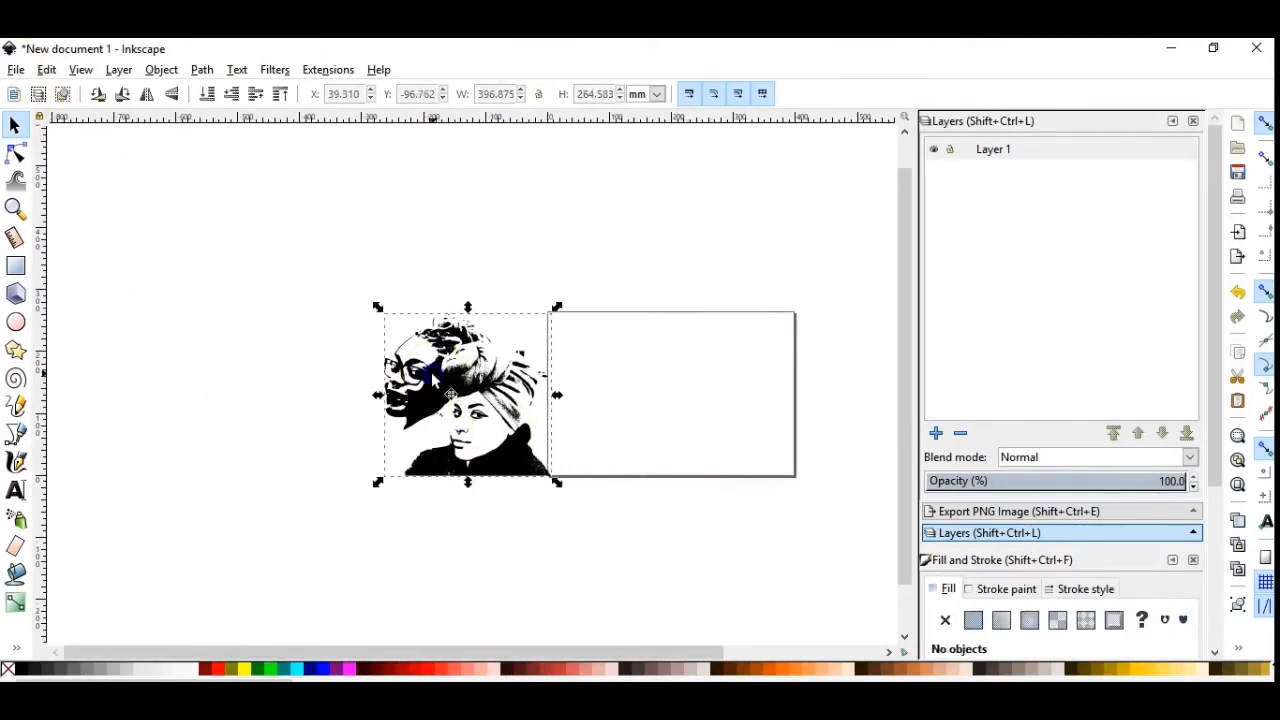
pyautogui.moveTo(460, 396); pyautogui.dragTo(670, 396)
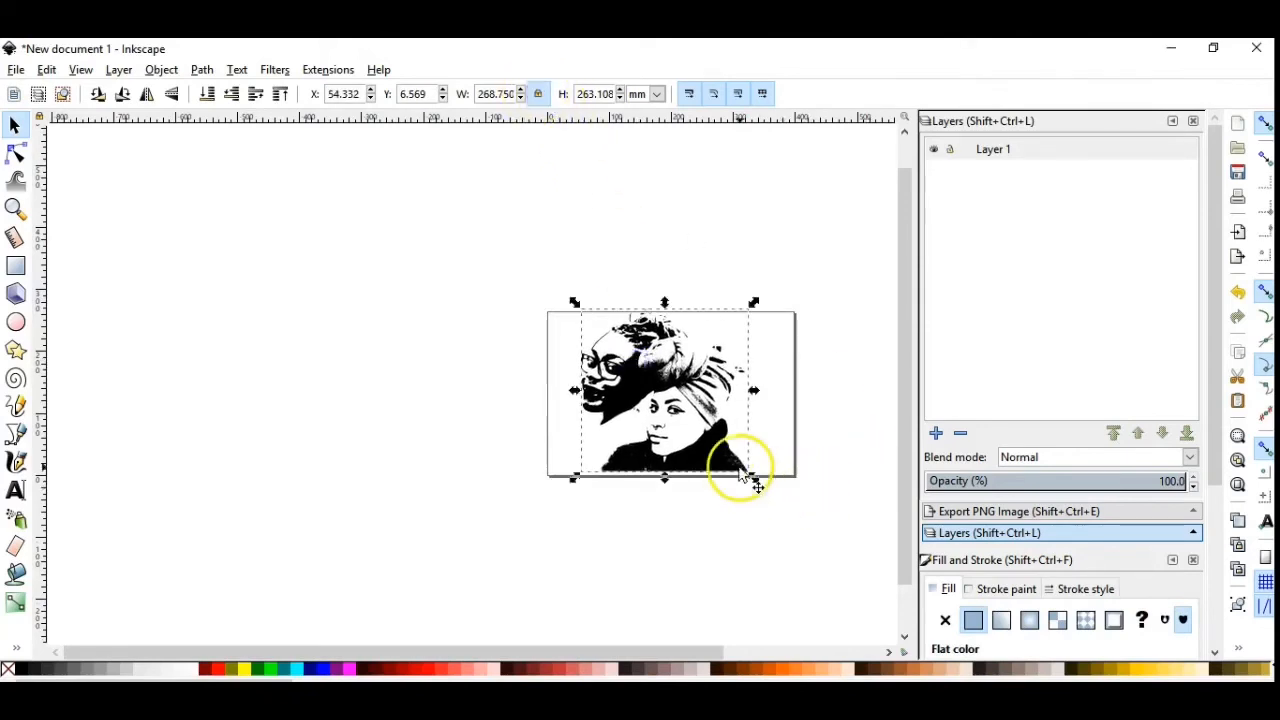
pyautogui.moveTo(756, 476); pyautogui.dragTo(738, 460)
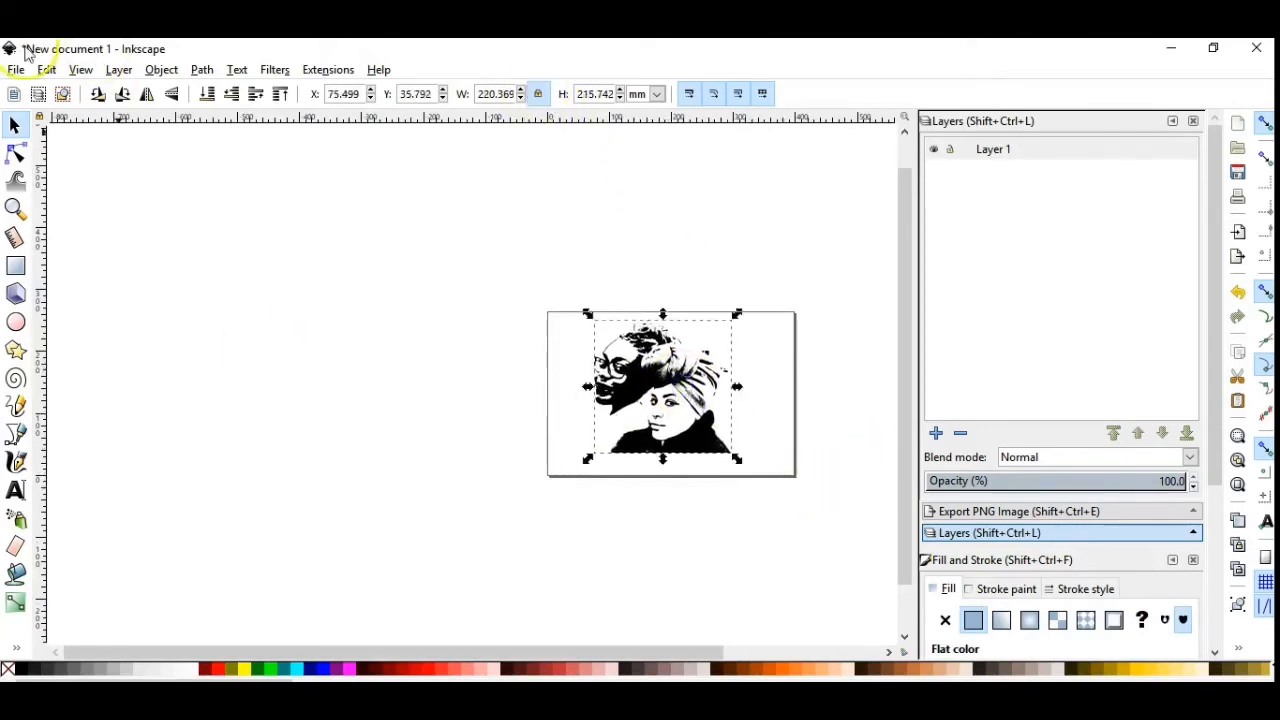
# - Start Save As with Inkscape SVG as the file format
pyautogui.click(16, 68)
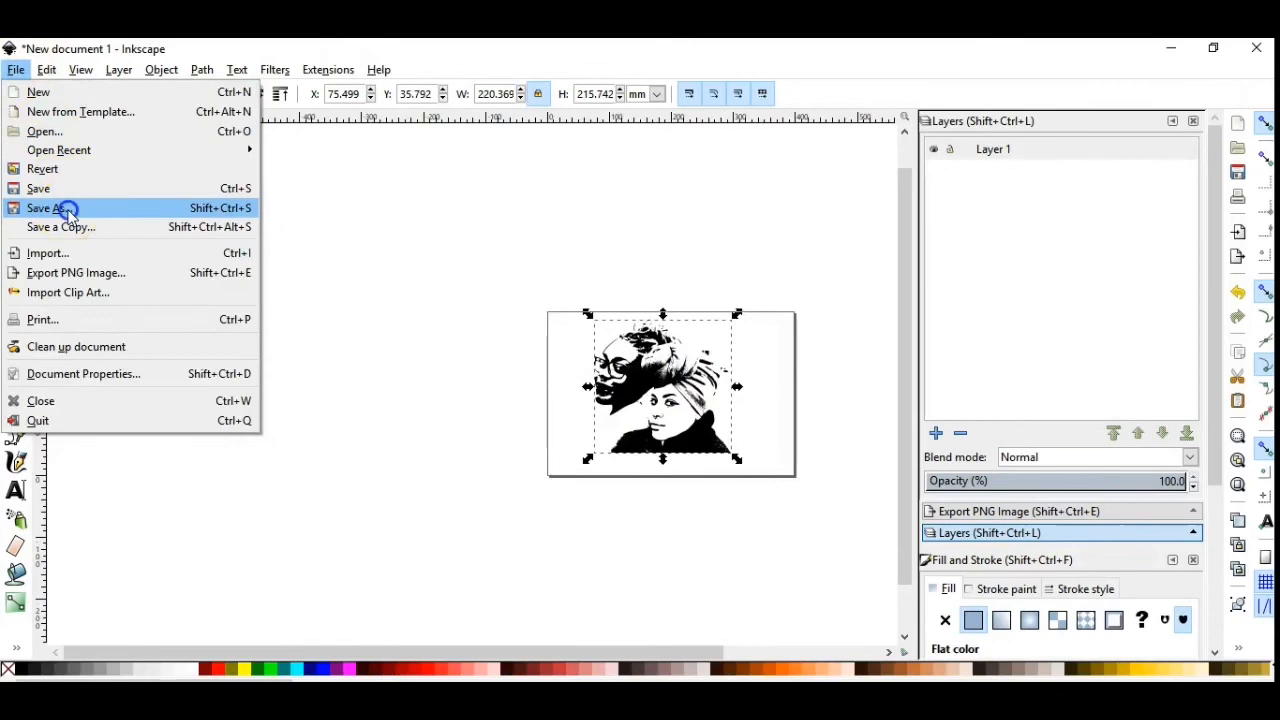
pyautogui.click(48, 208)
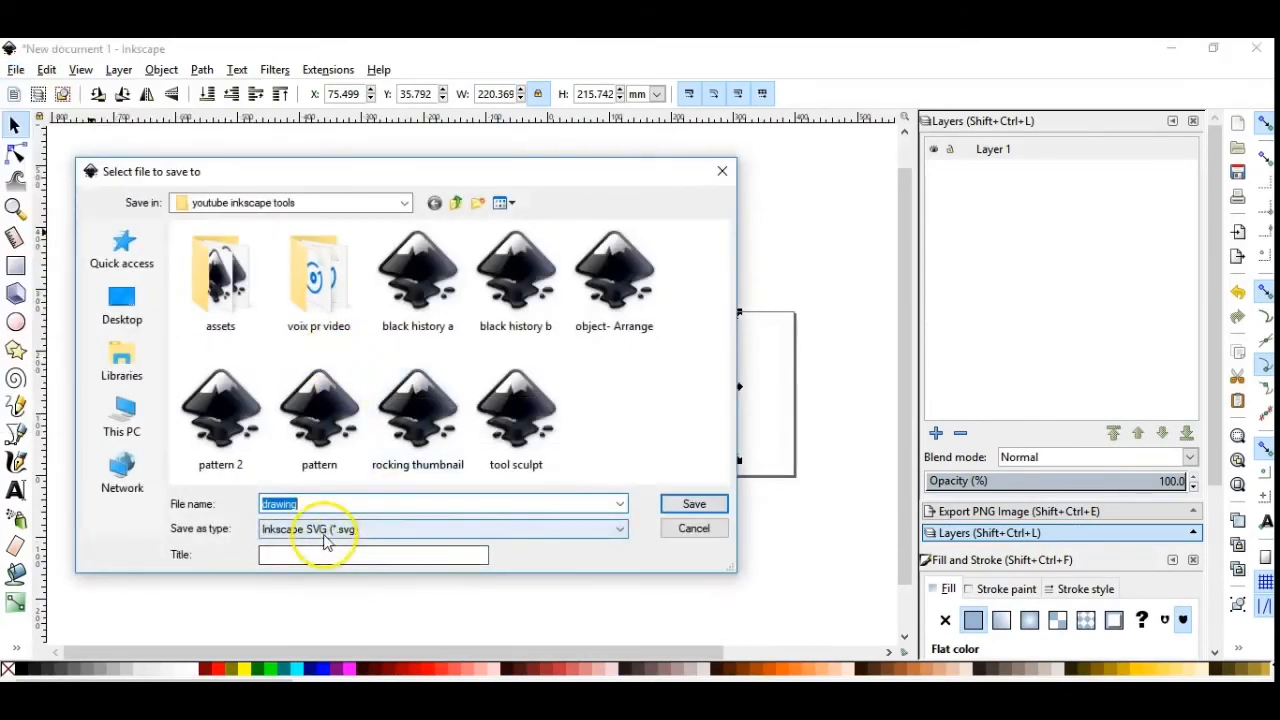
pyautogui.moveTo(722, 172)
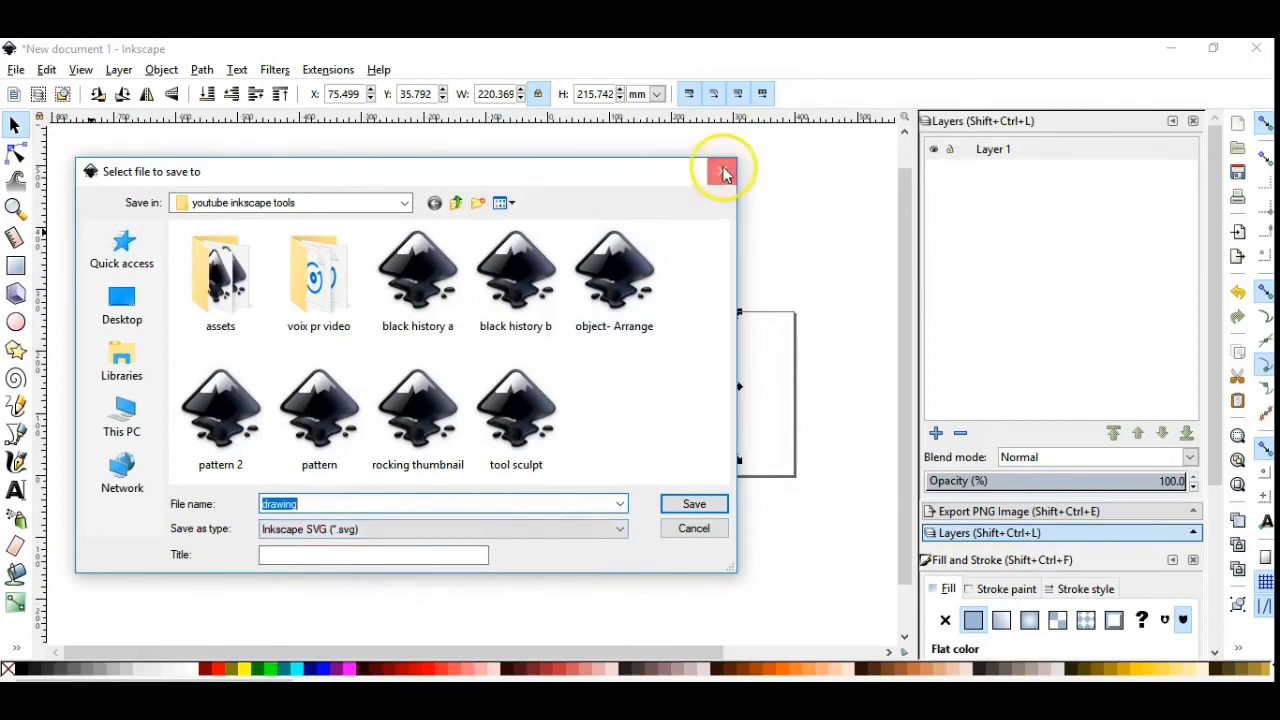